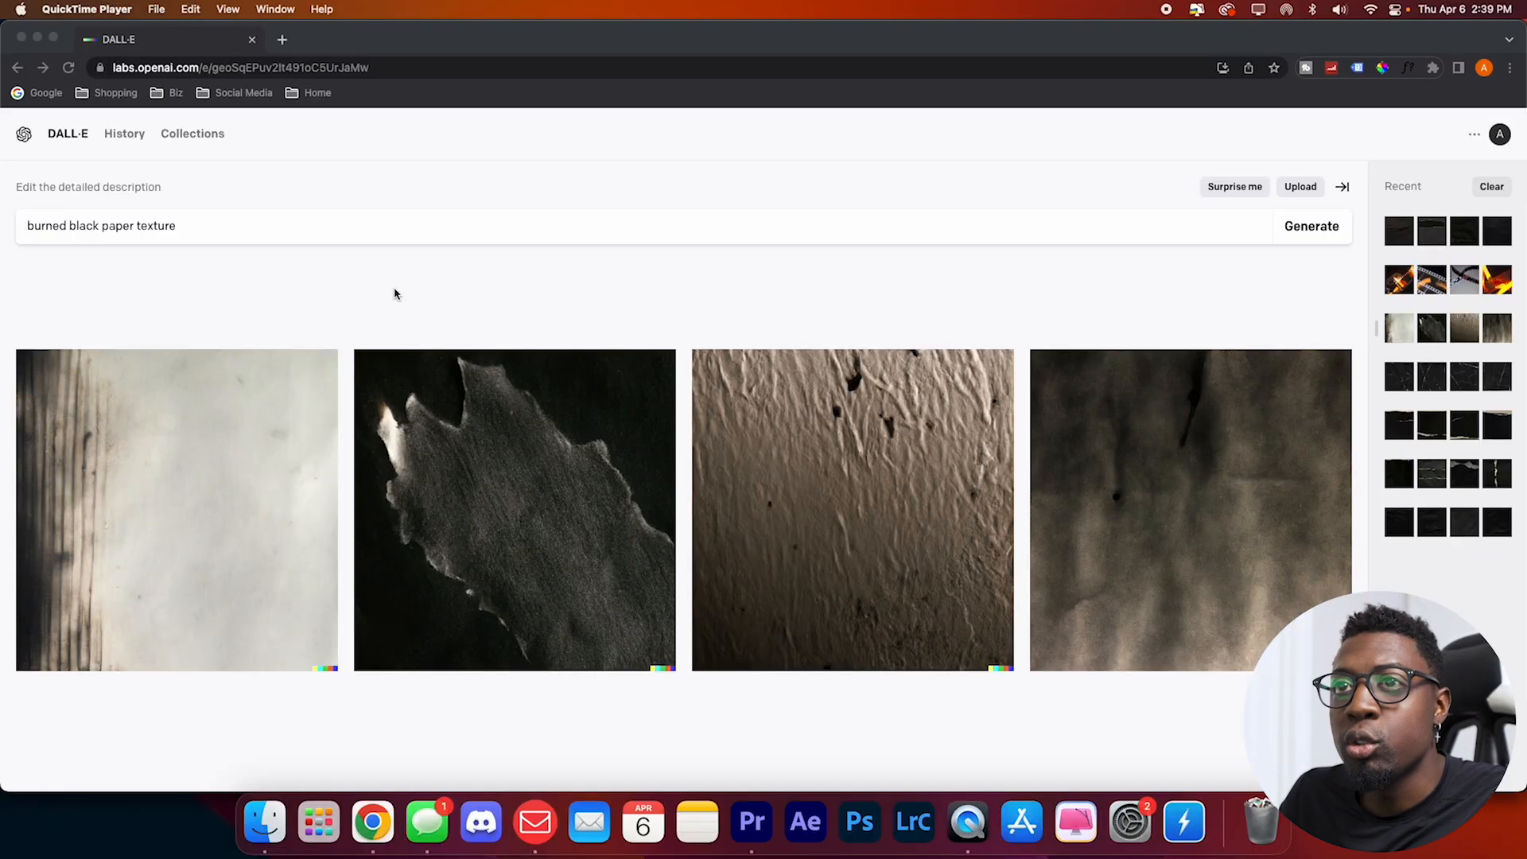
mouse_move(53, 146)
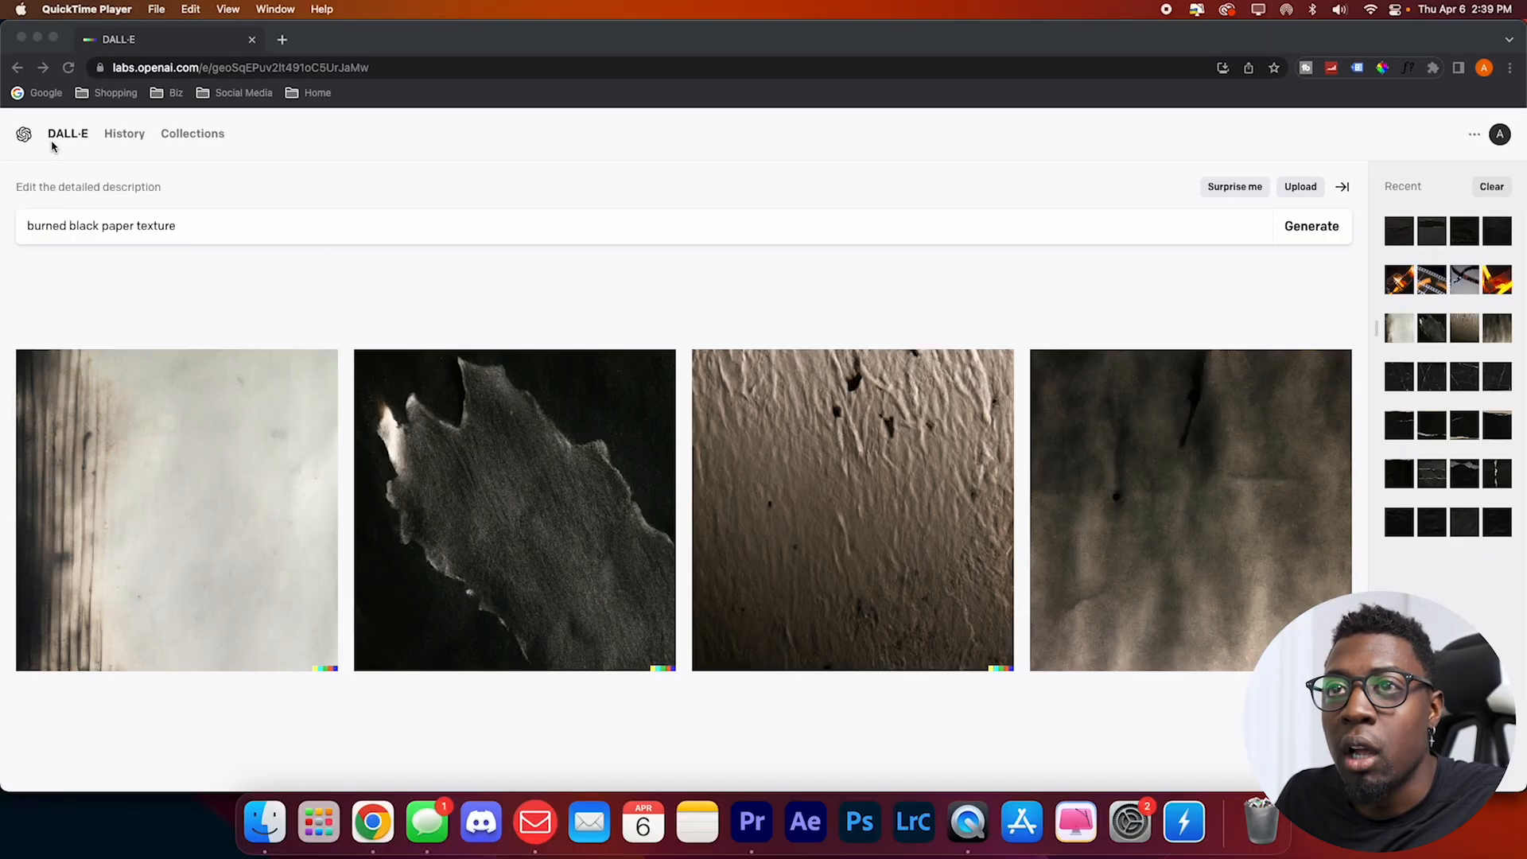
mouse_move(227, 157)
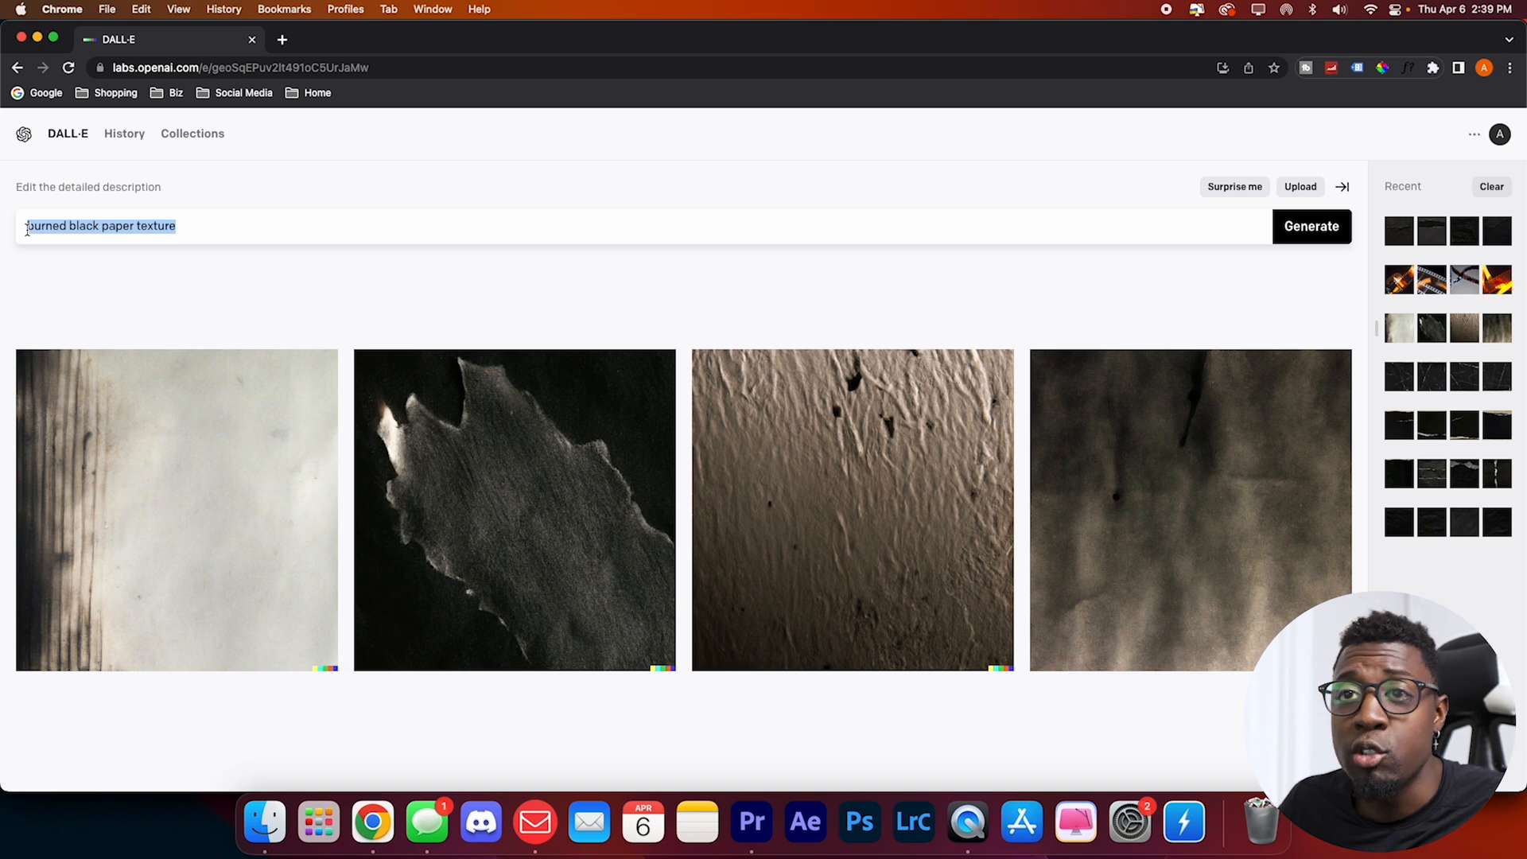
mouse_move(928, 437)
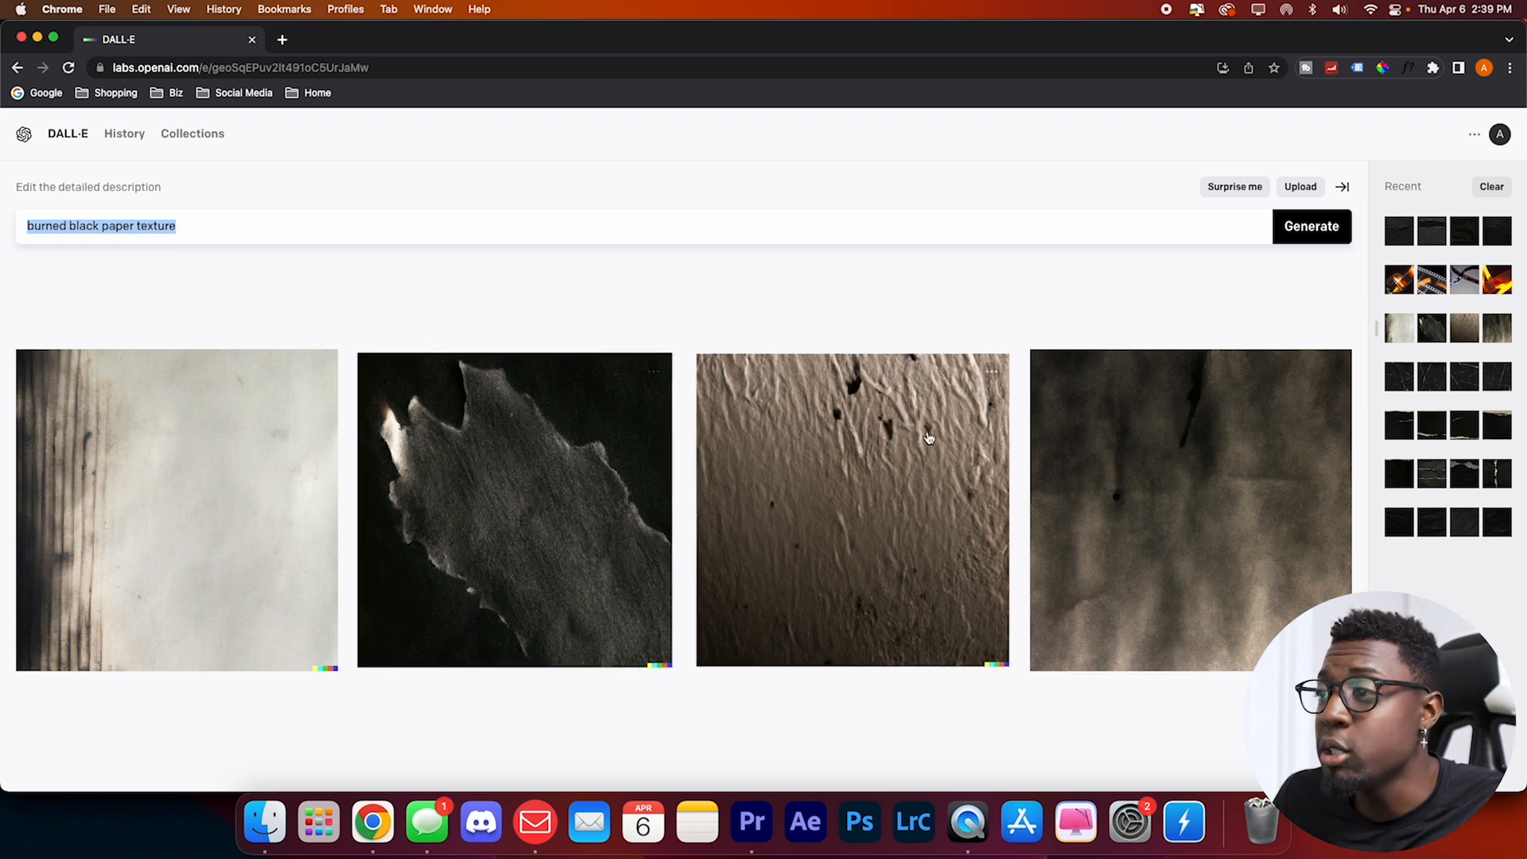
mouse_move(308, 474)
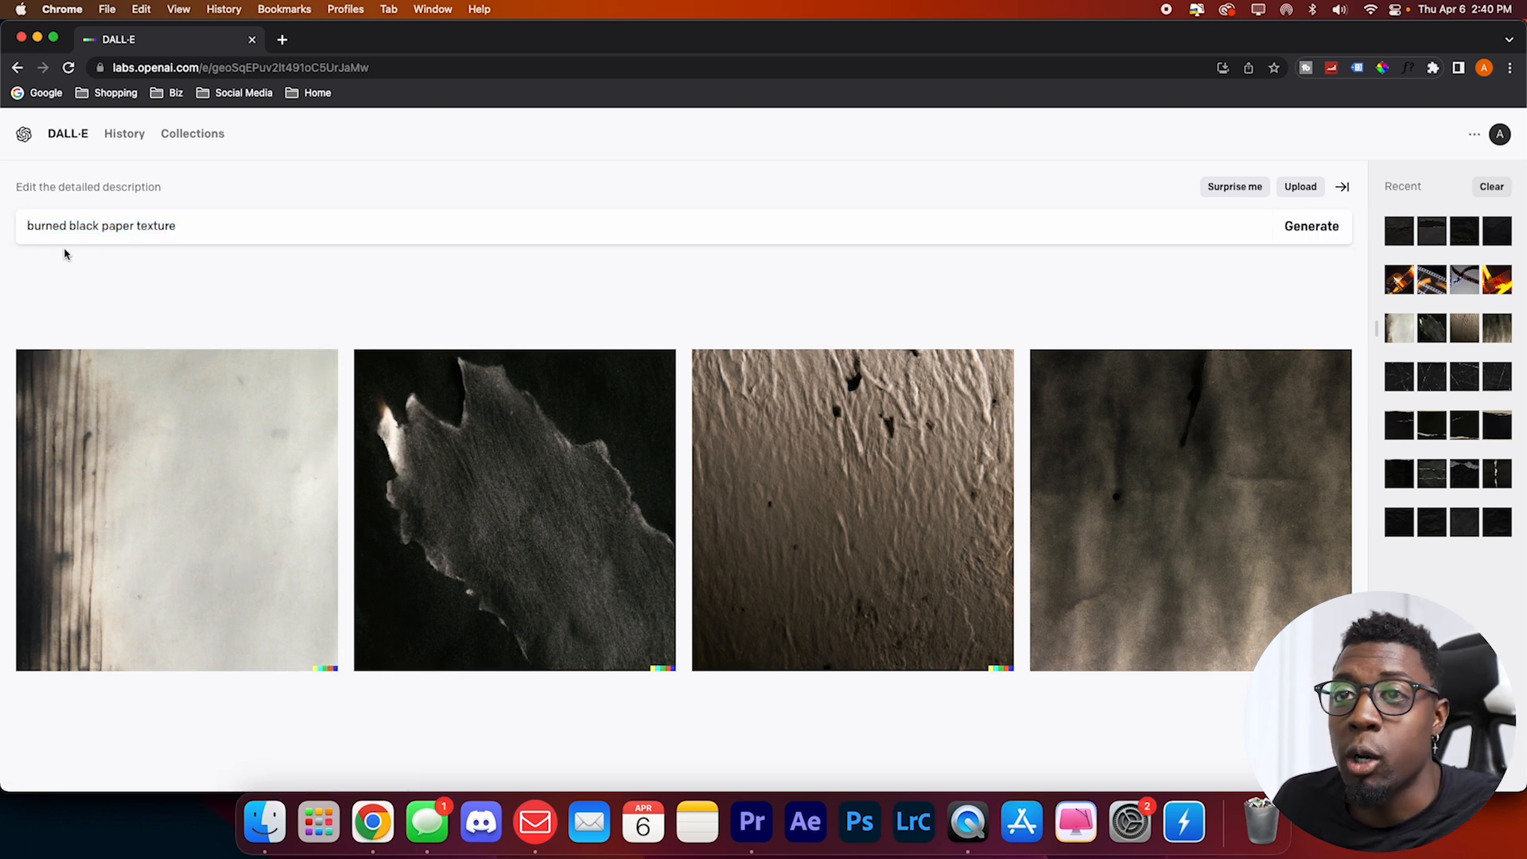
mouse_move(514, 511)
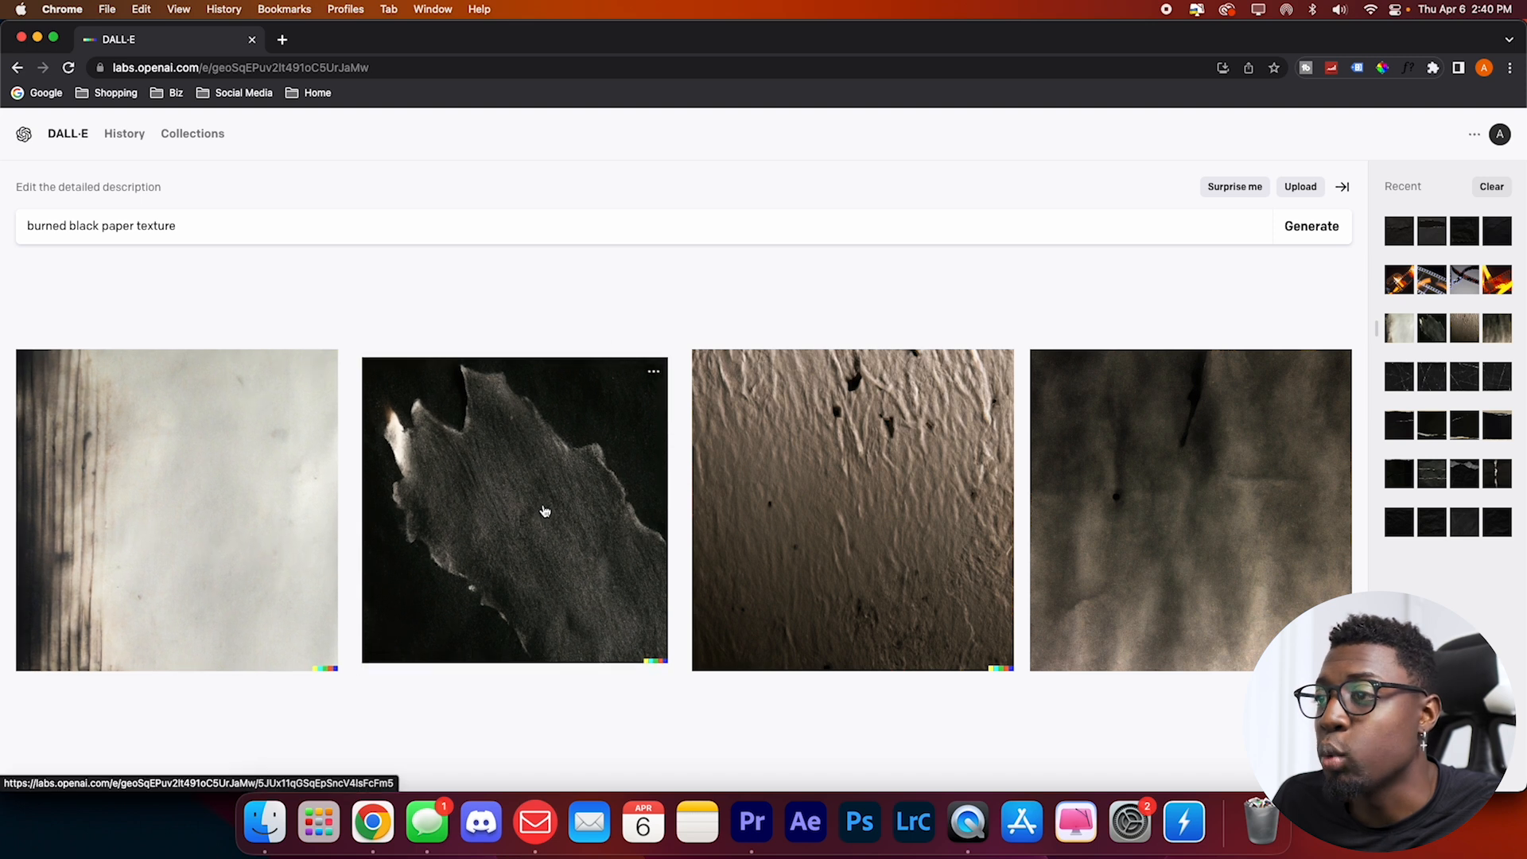
mouse_move(224, 256)
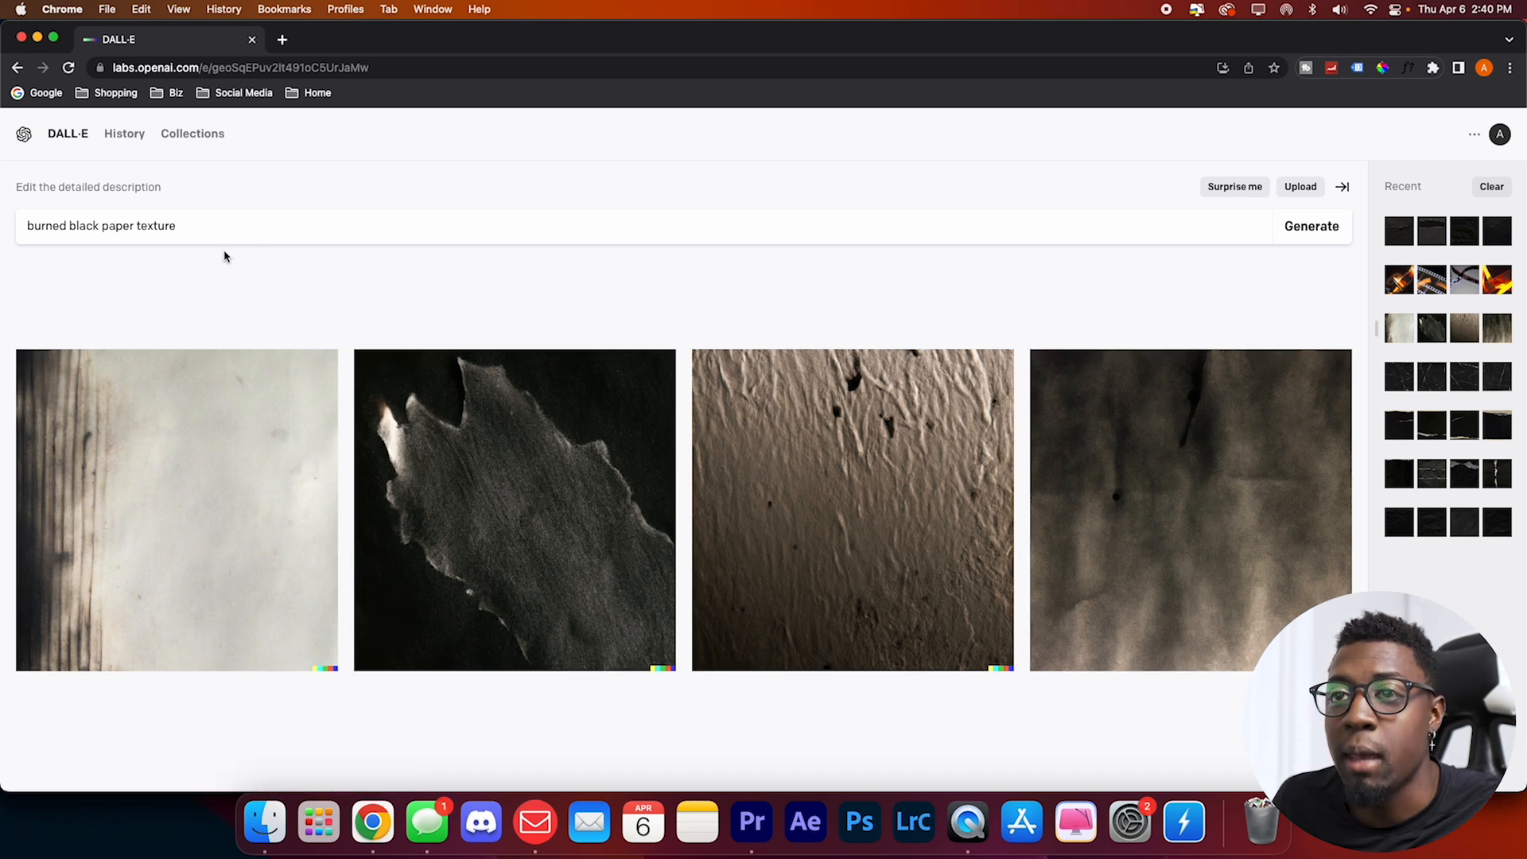
- Generate images for 'paper rip folds texture scratches with burn' and download the crumpled burned result
triple_click(101, 225)
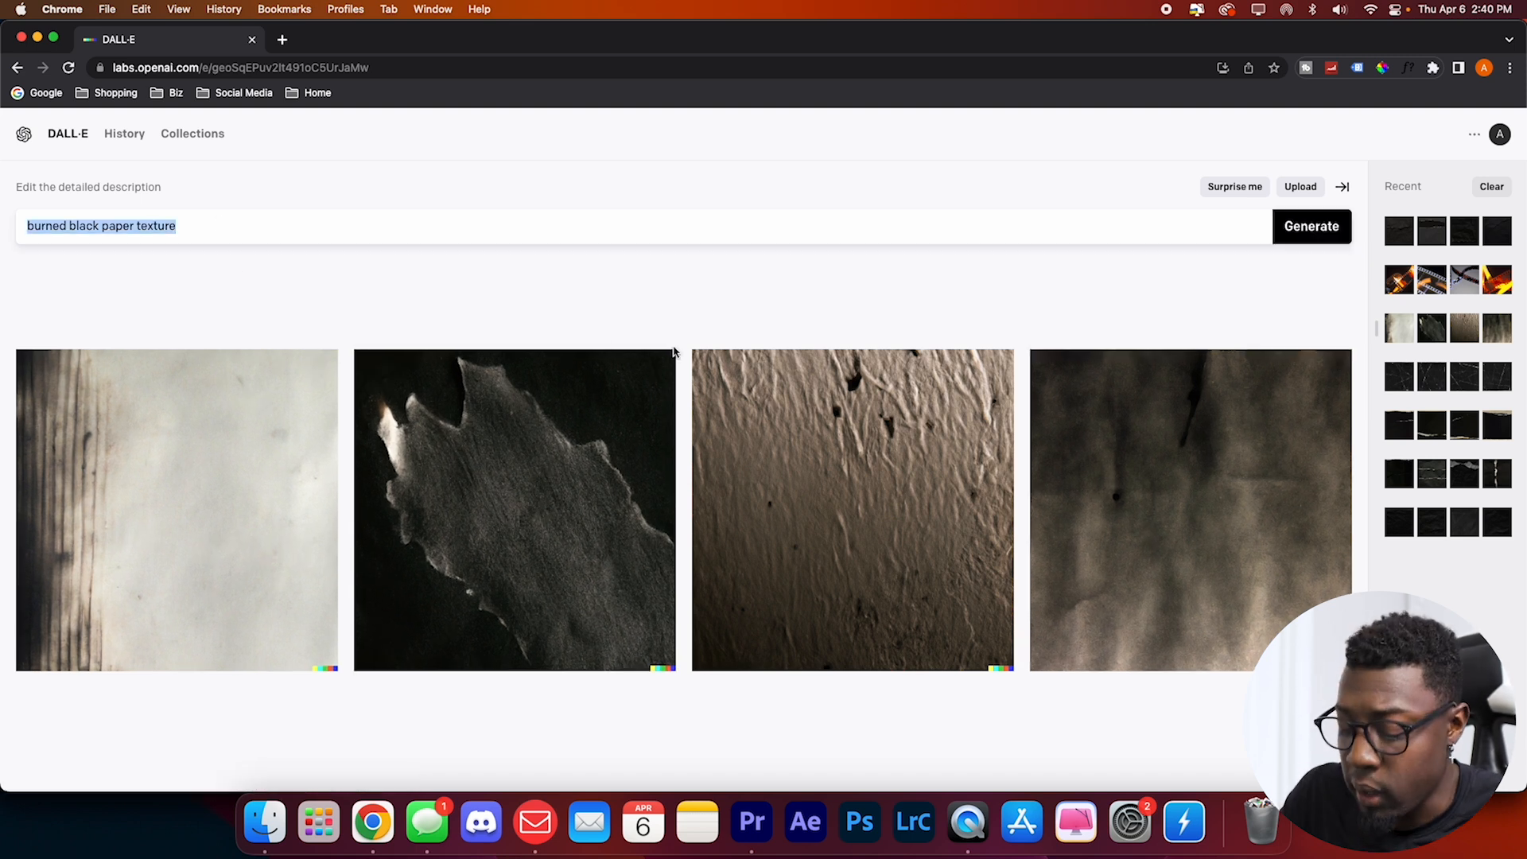
text(paper ri)
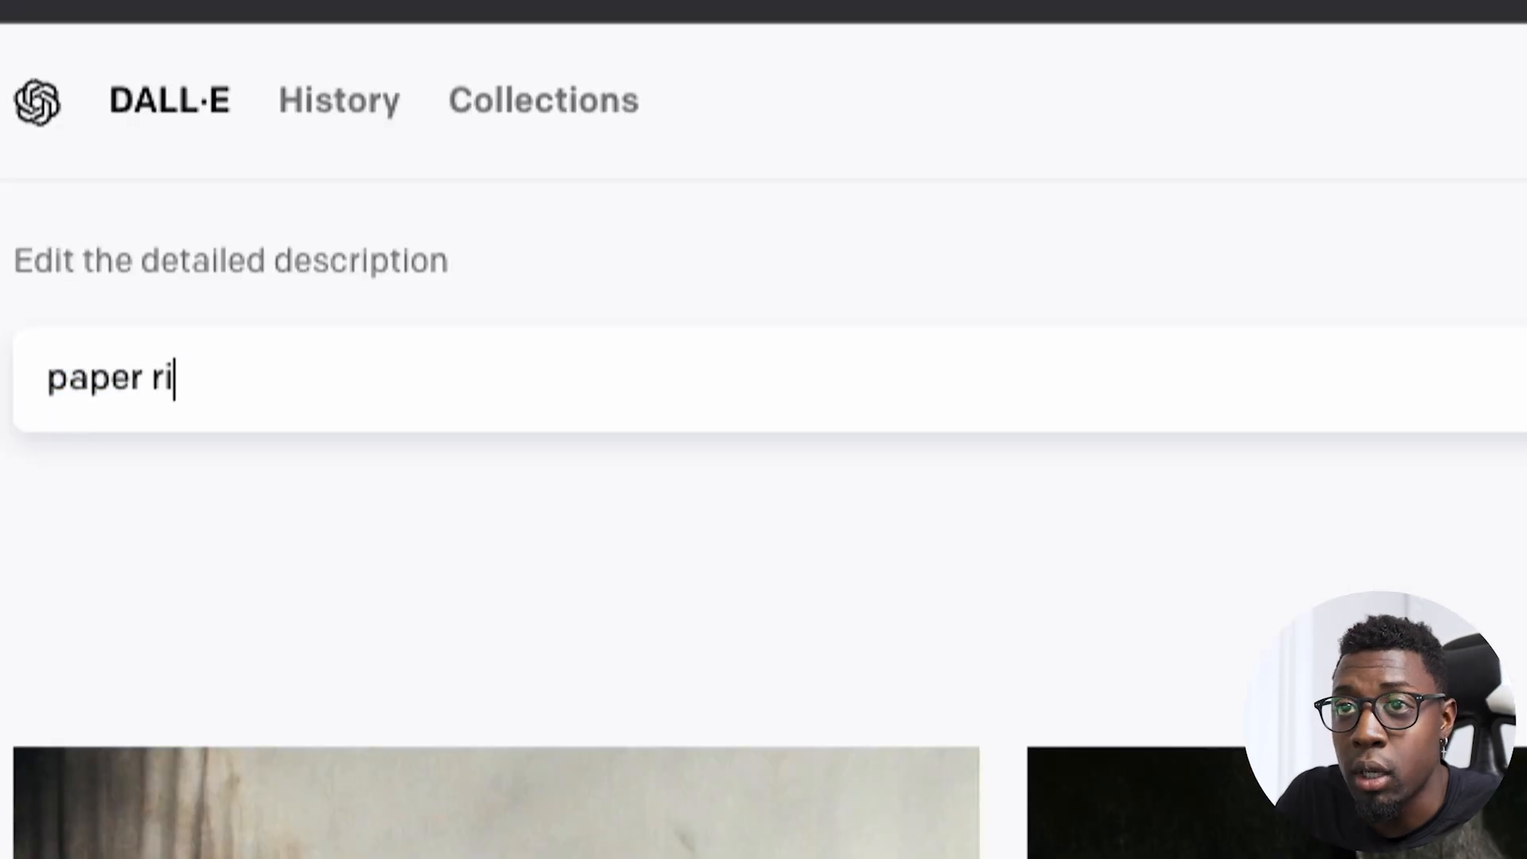
text(p folds texture scratches with burn)
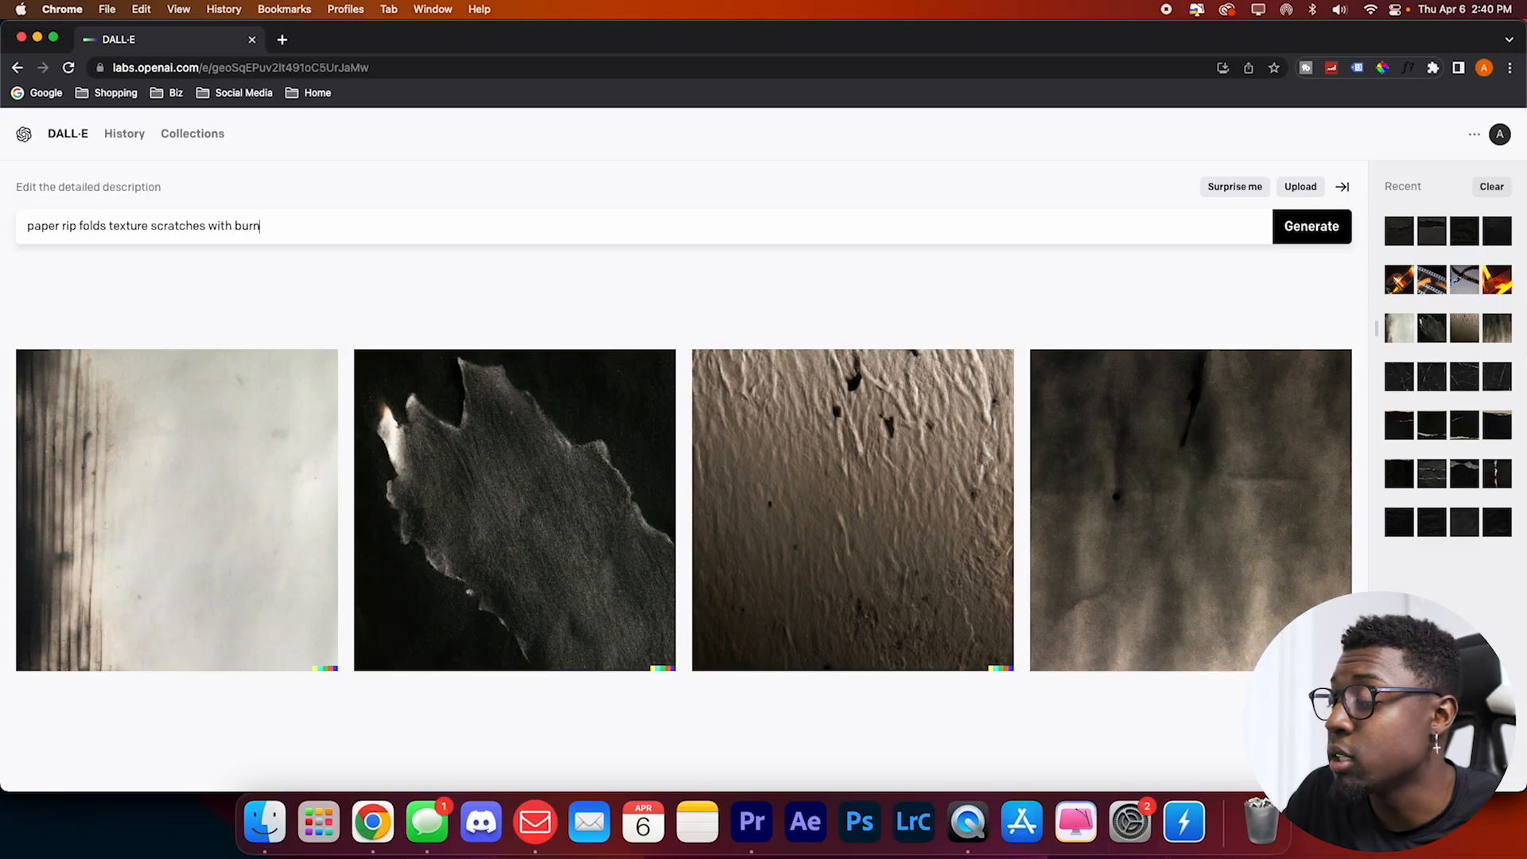
click(1311, 226)
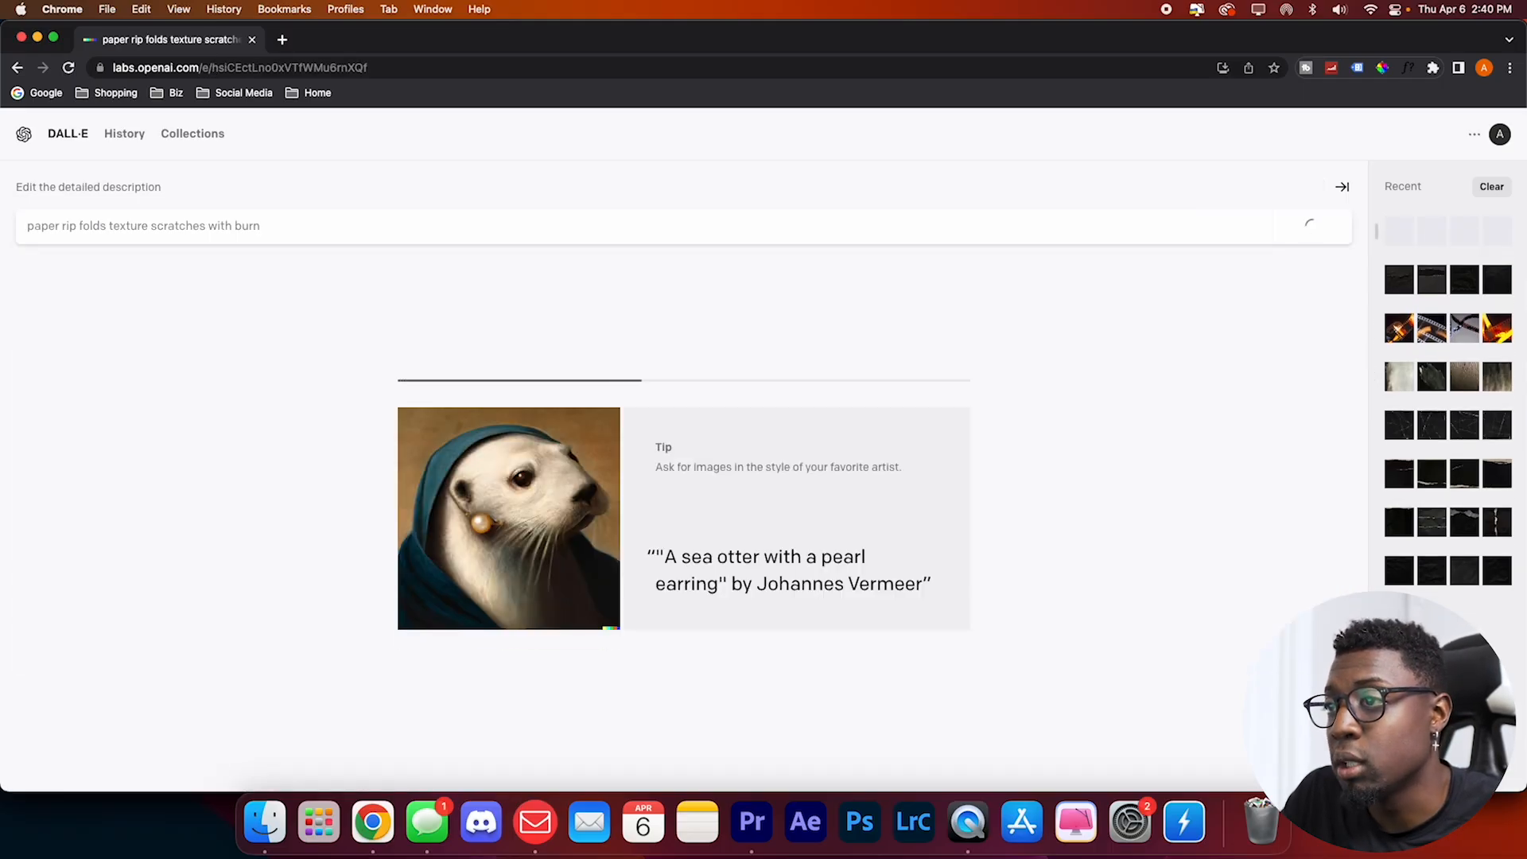
click(1310, 225)
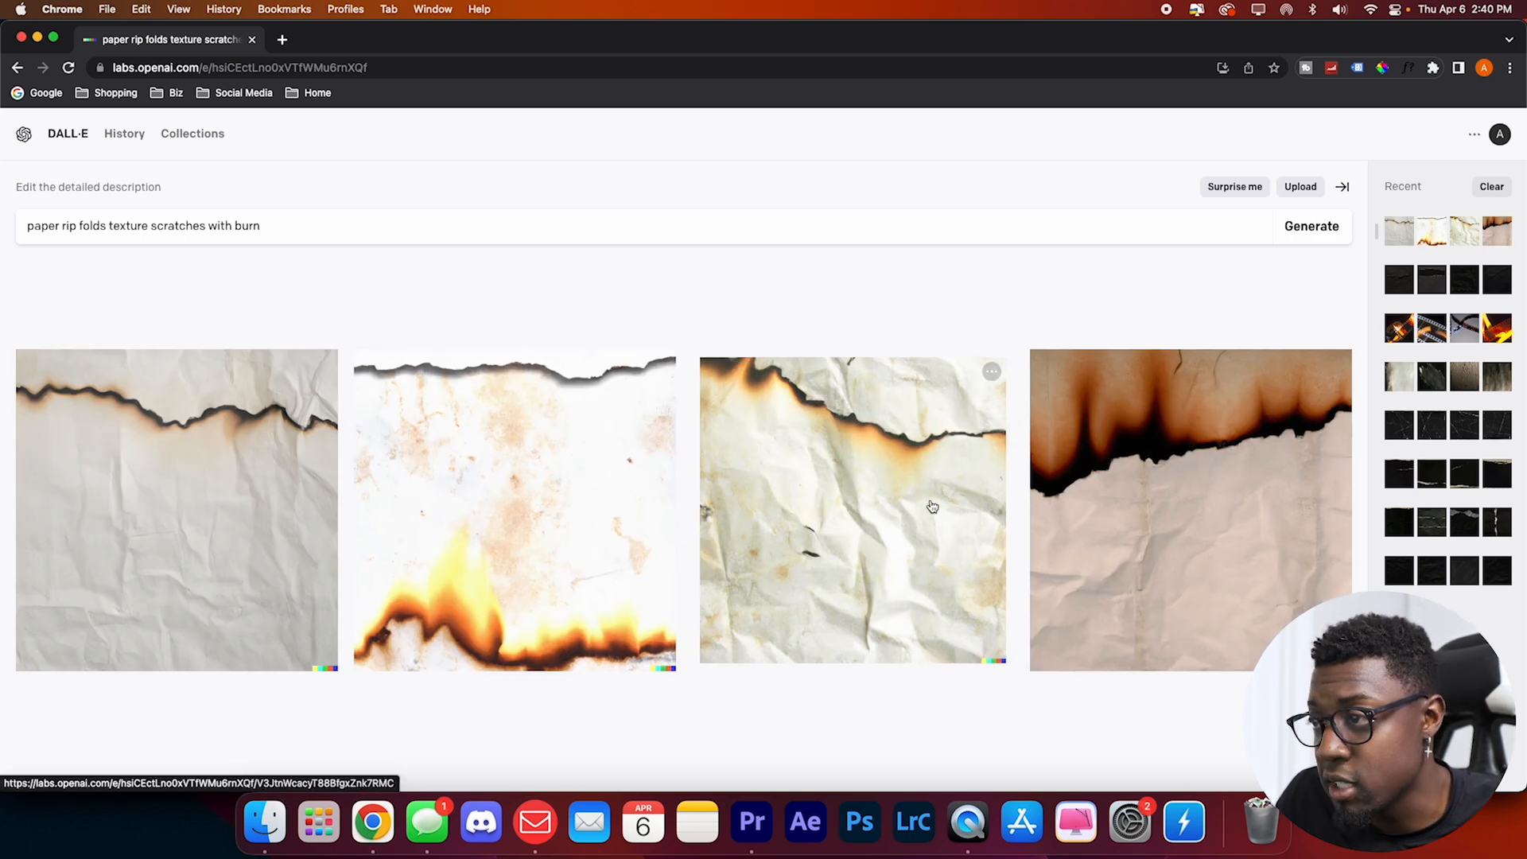
mouse_move(868, 507)
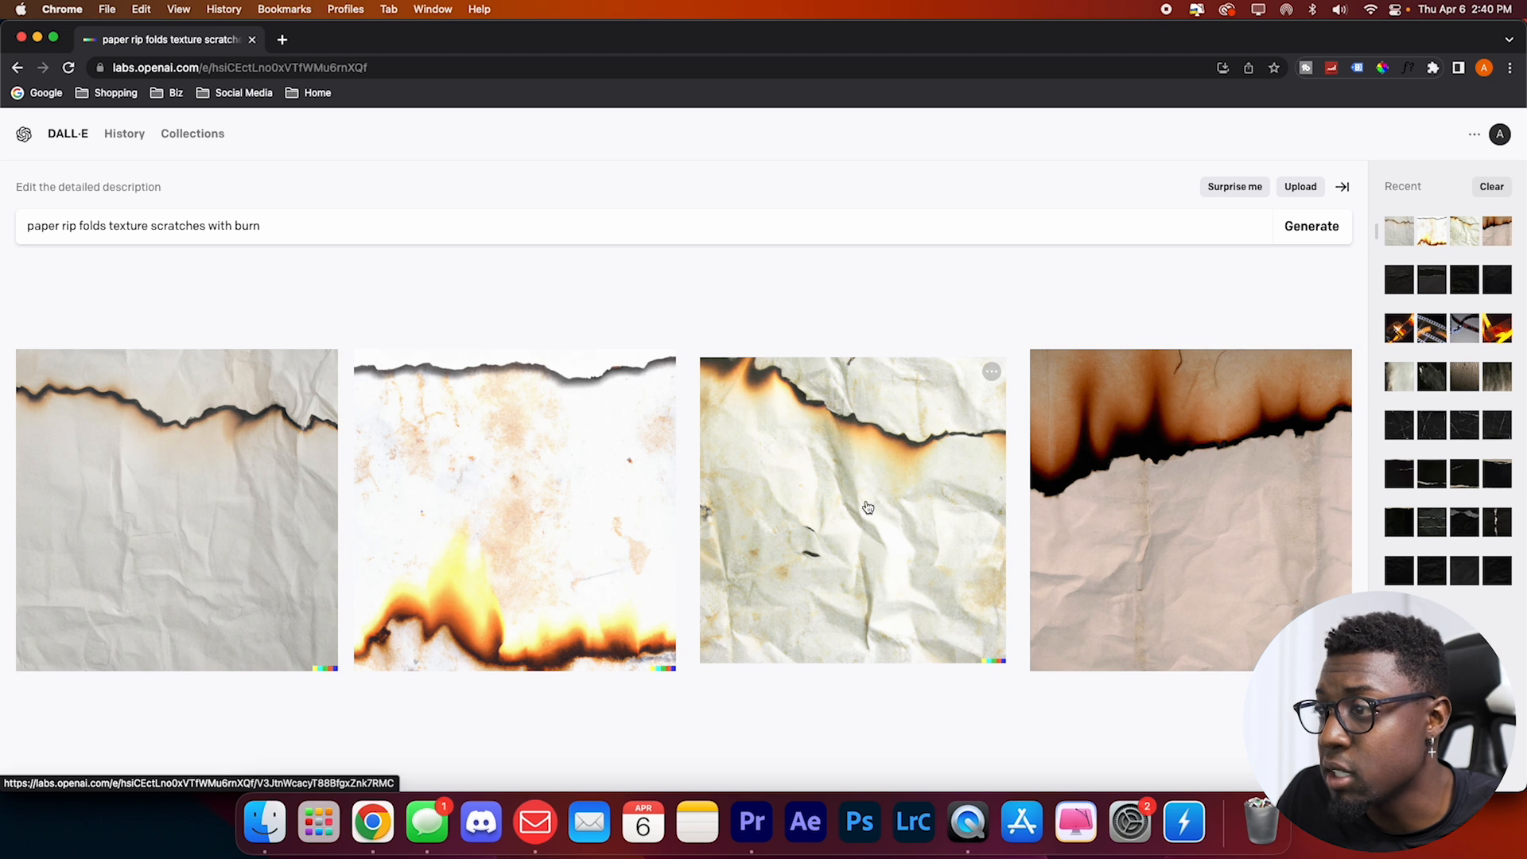
click(852, 508)
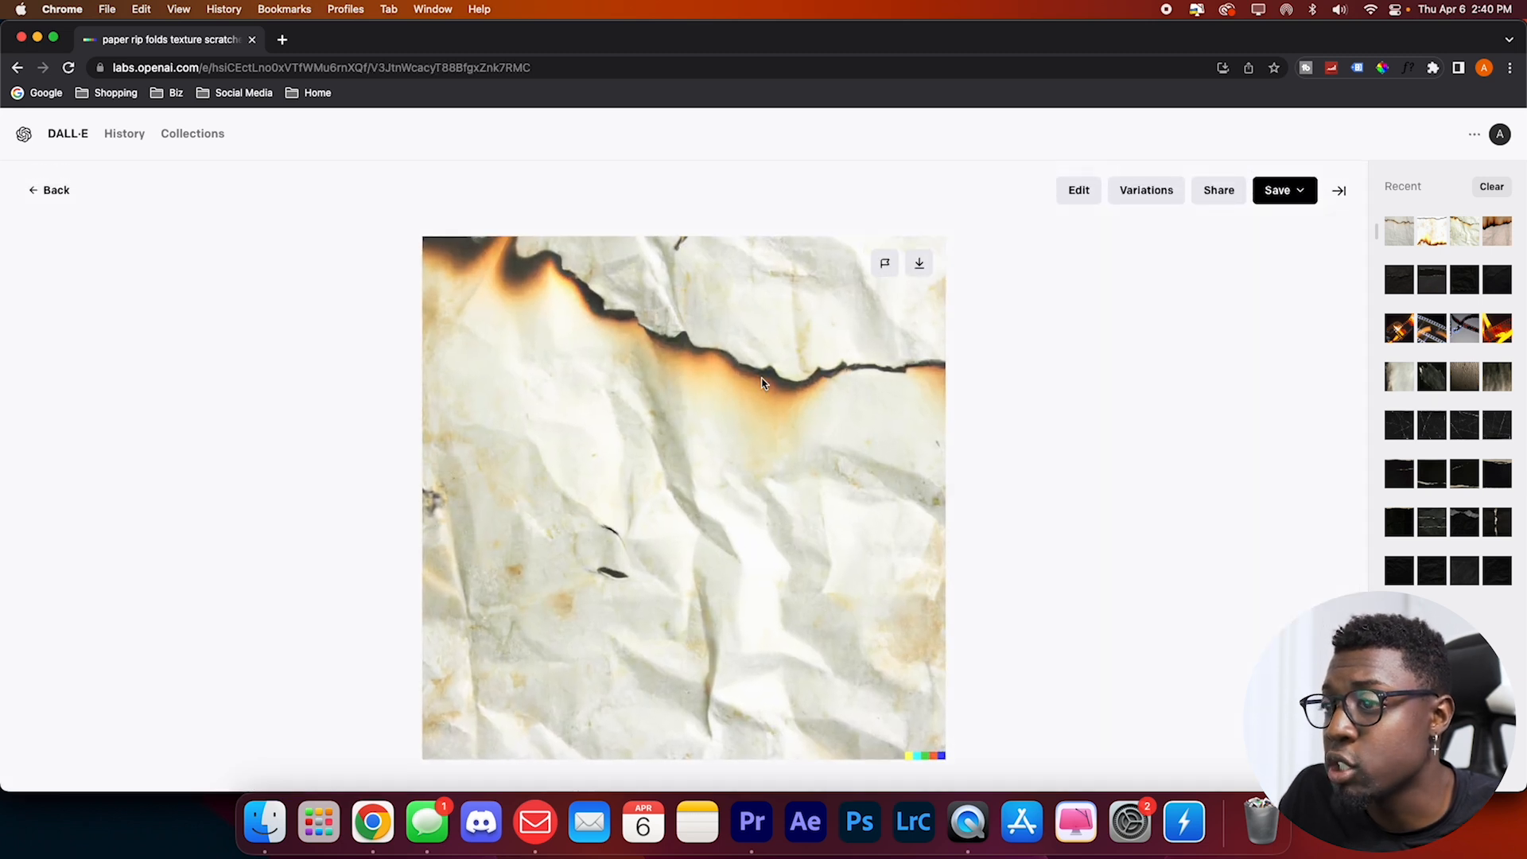
click(919, 264)
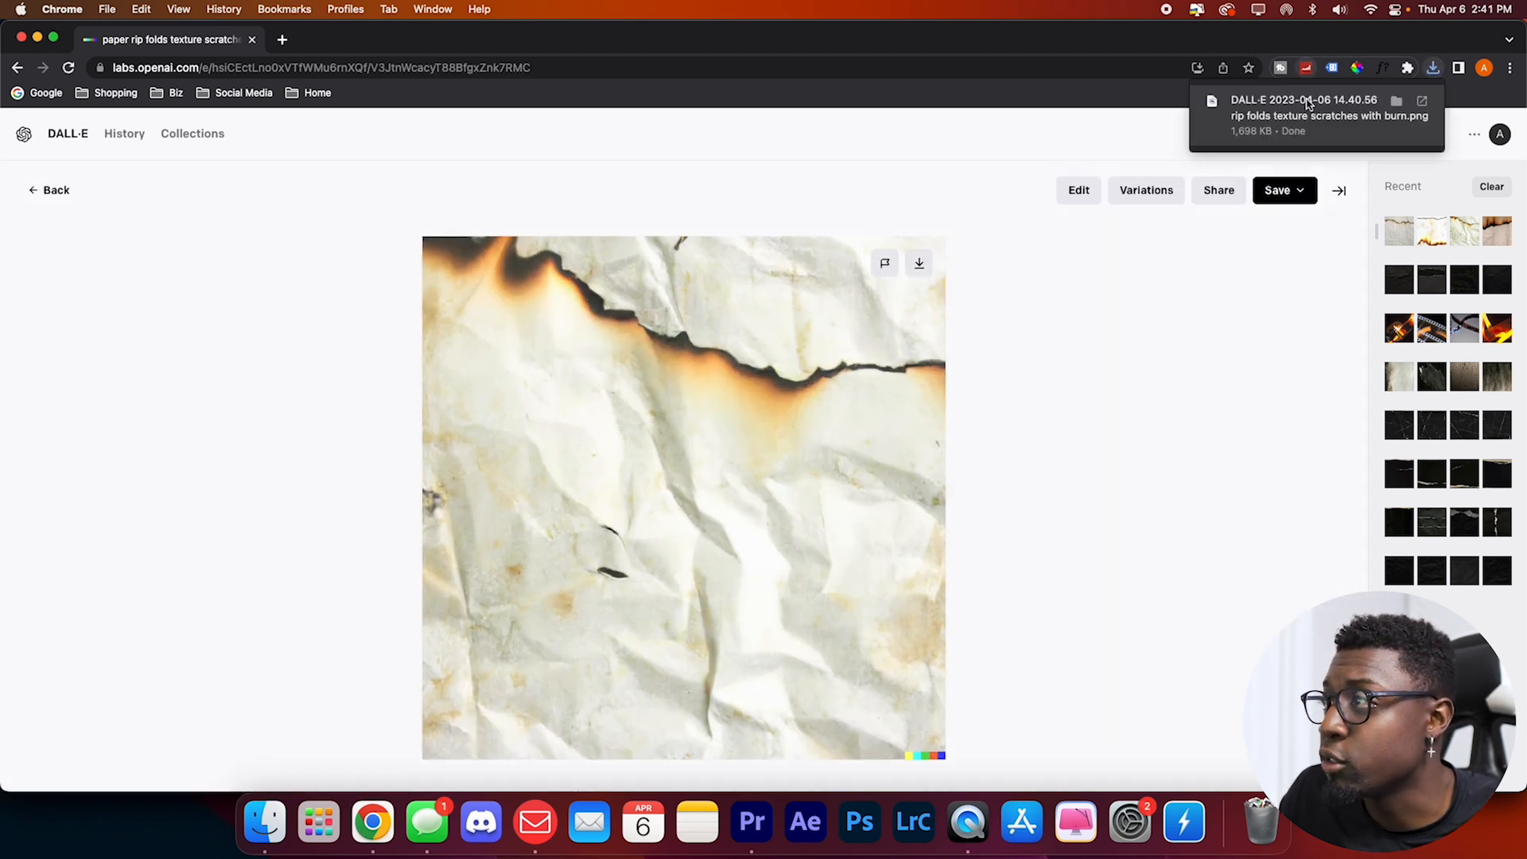
mouse_move(750, 823)
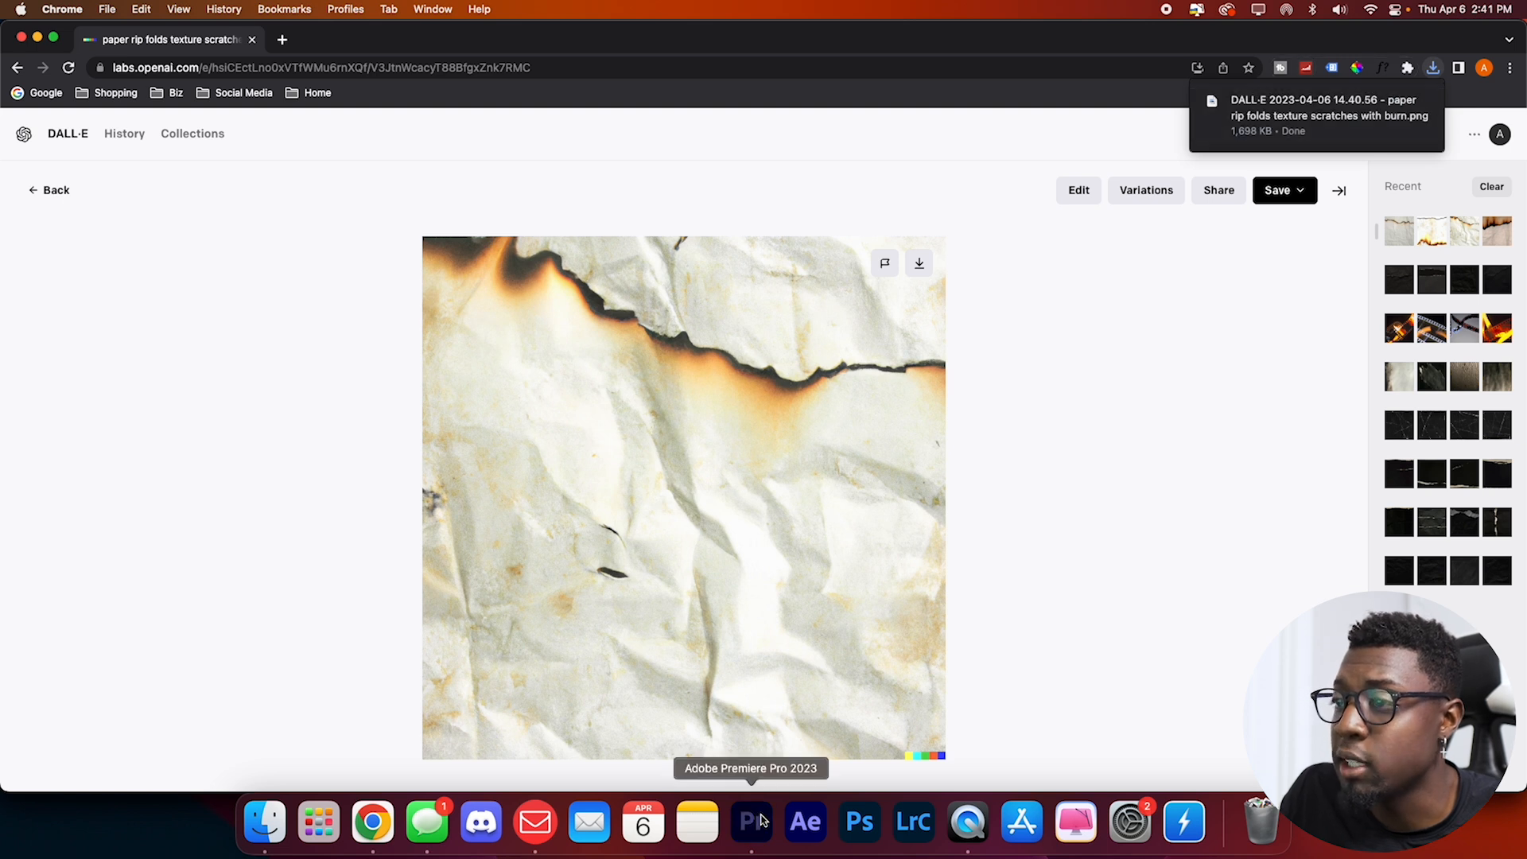
- Switch to Premiere Pro and show the Downloads folder holding the burned paper PNG
click(750, 821)
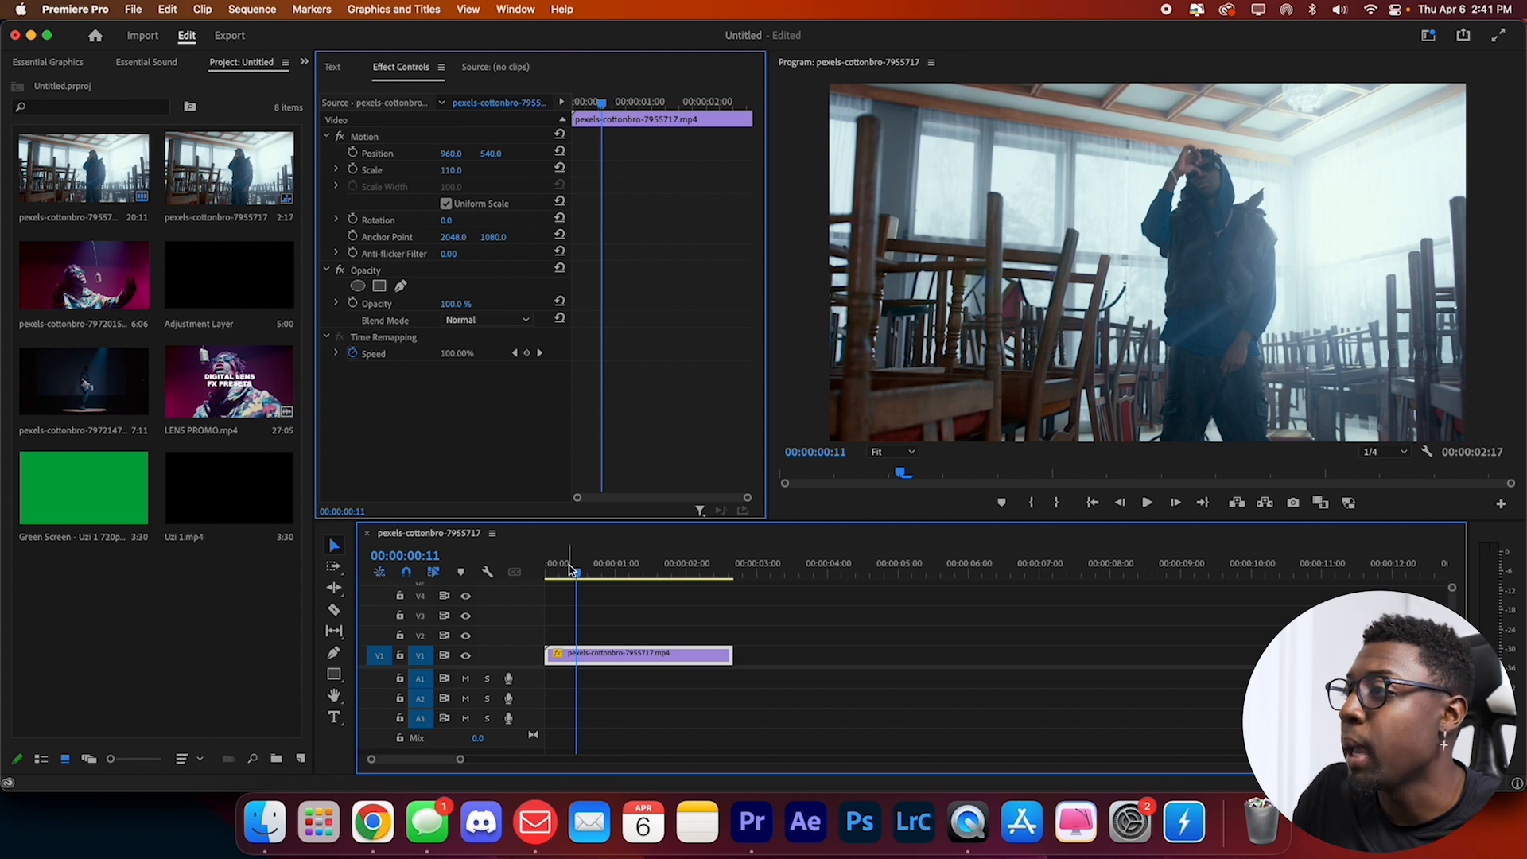
click(264, 824)
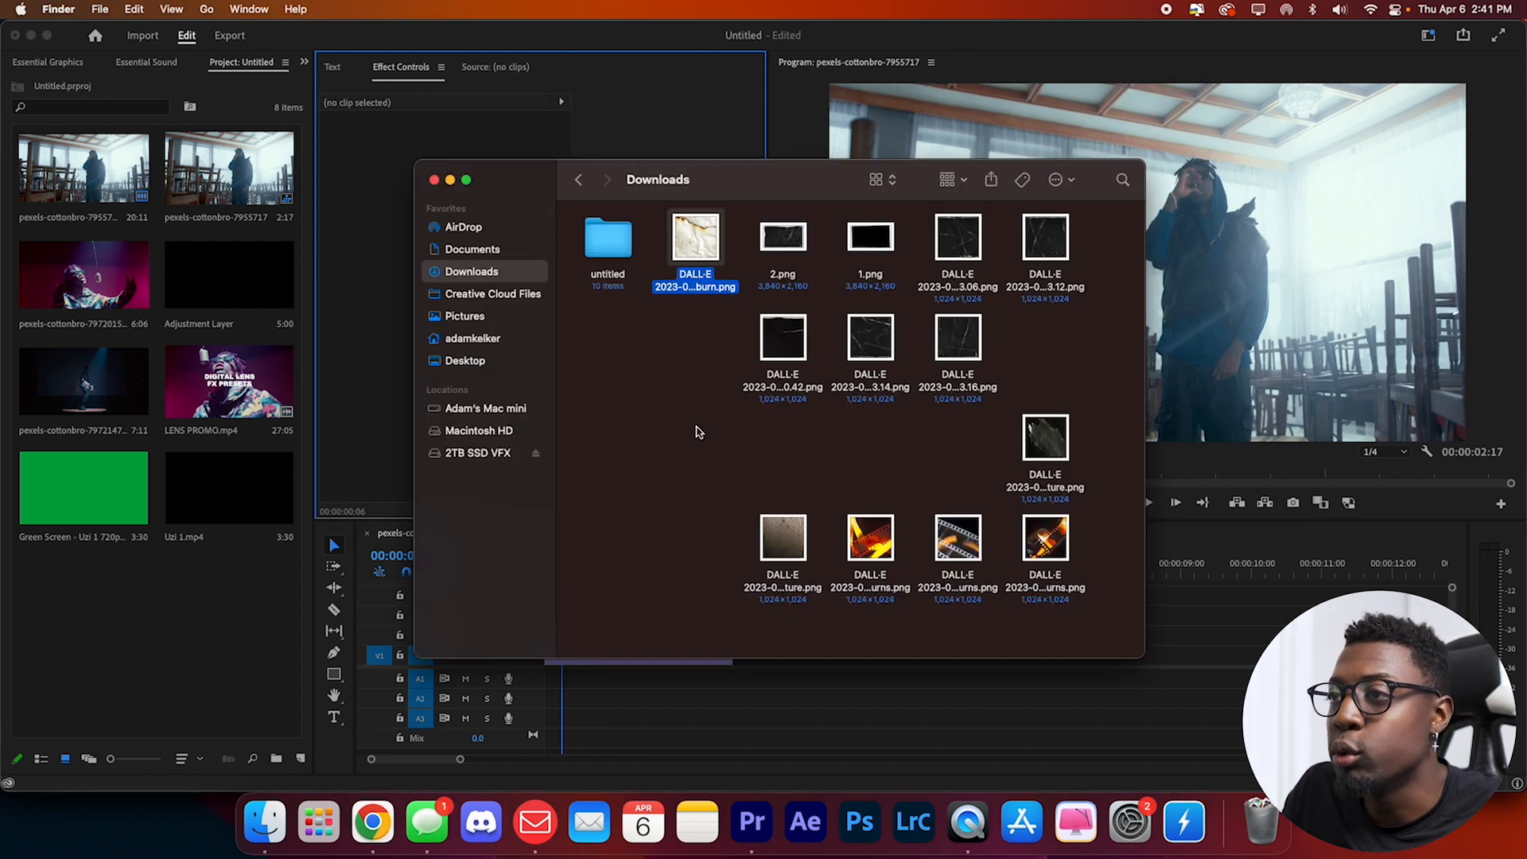
mouse_move(697, 238)
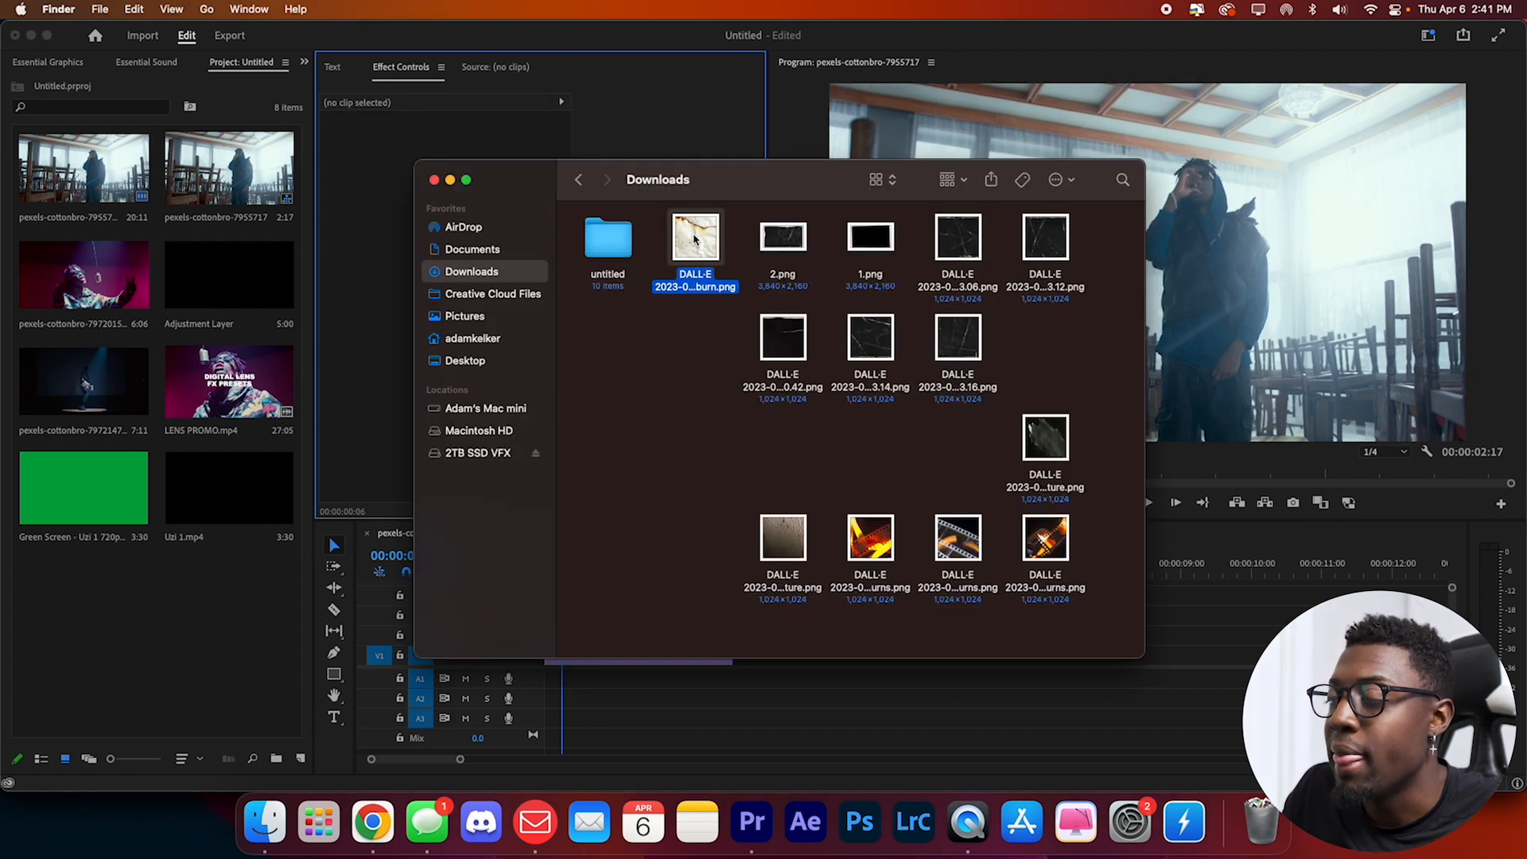
mouse_move(725, 253)
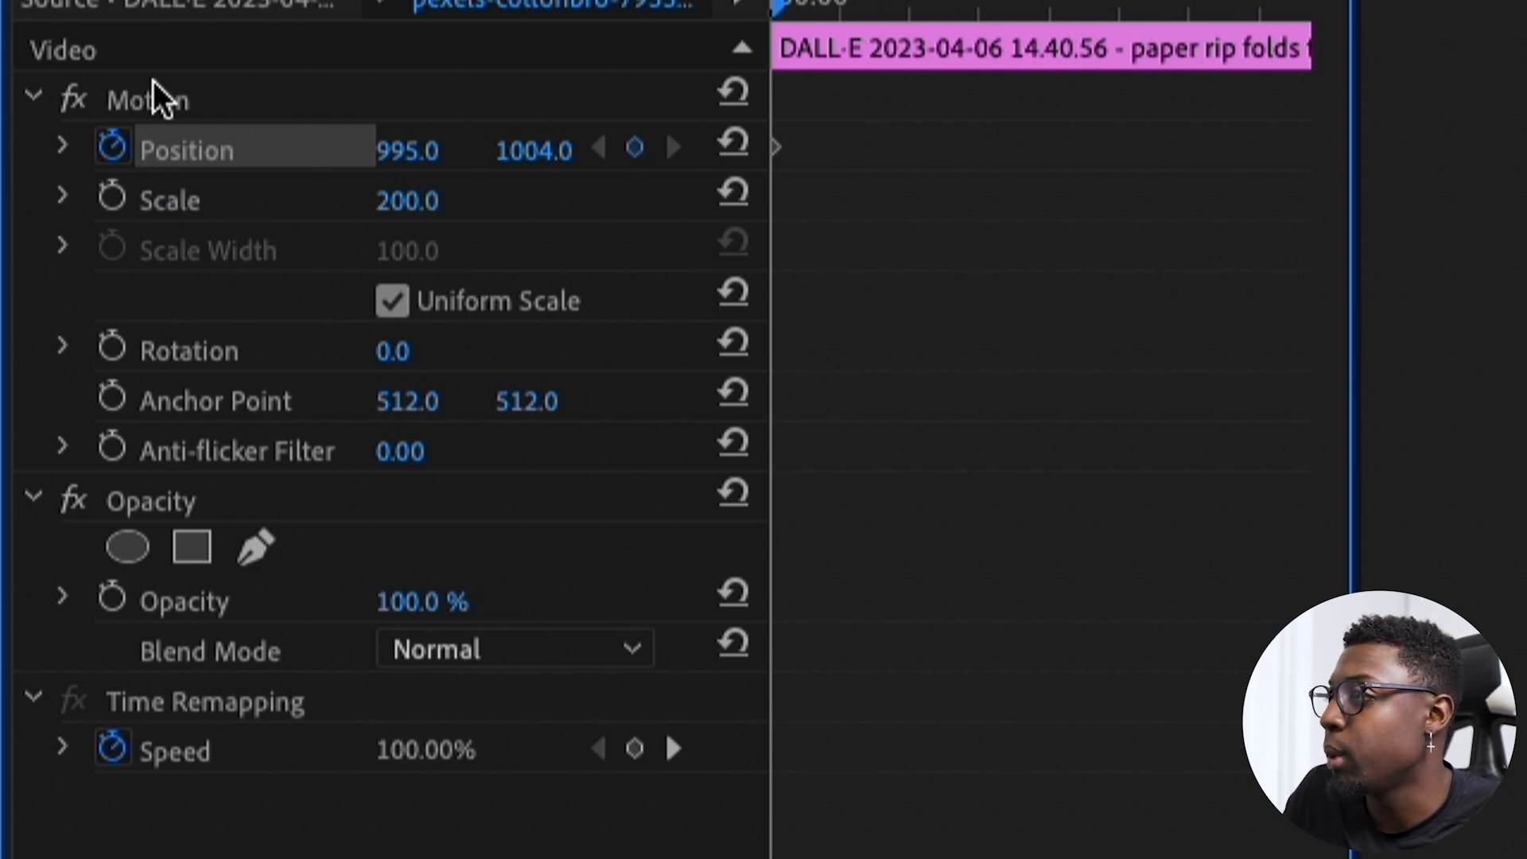
mouse_move(225, 160)
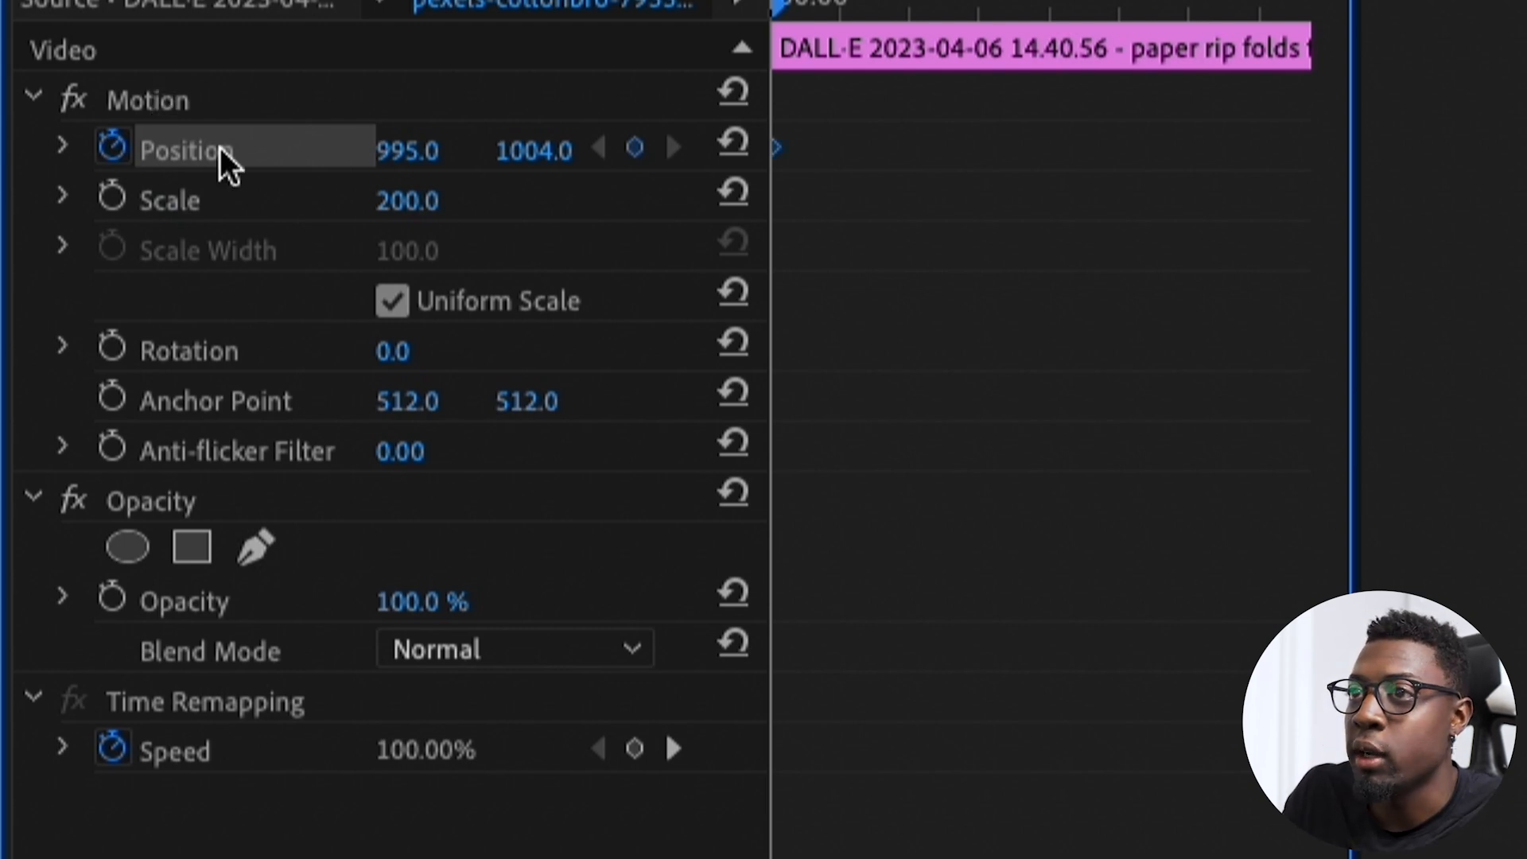
mouse_move(533, 152)
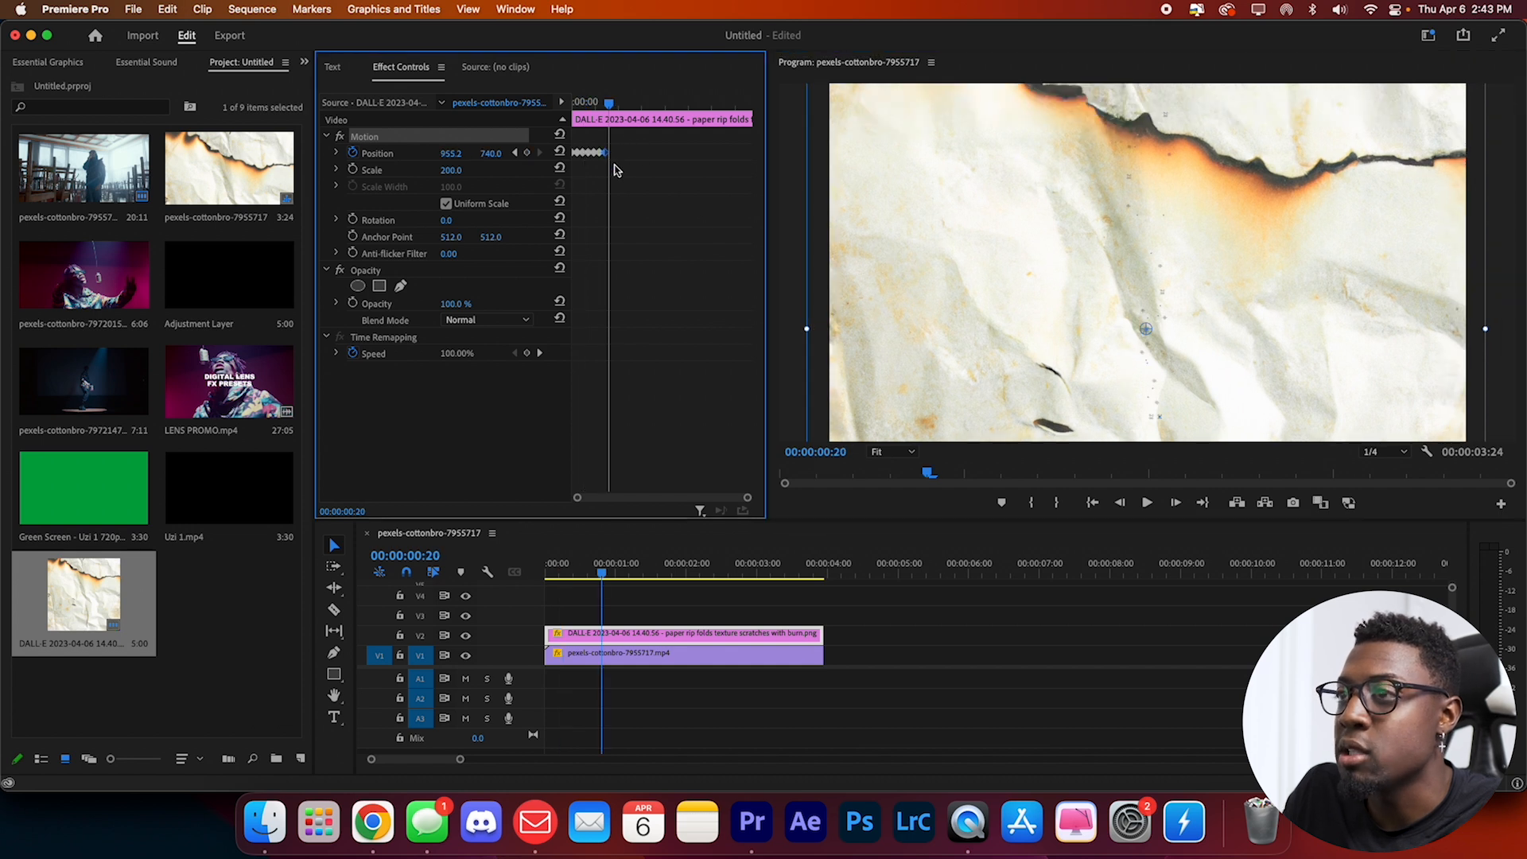
mouse_move(972, 260)
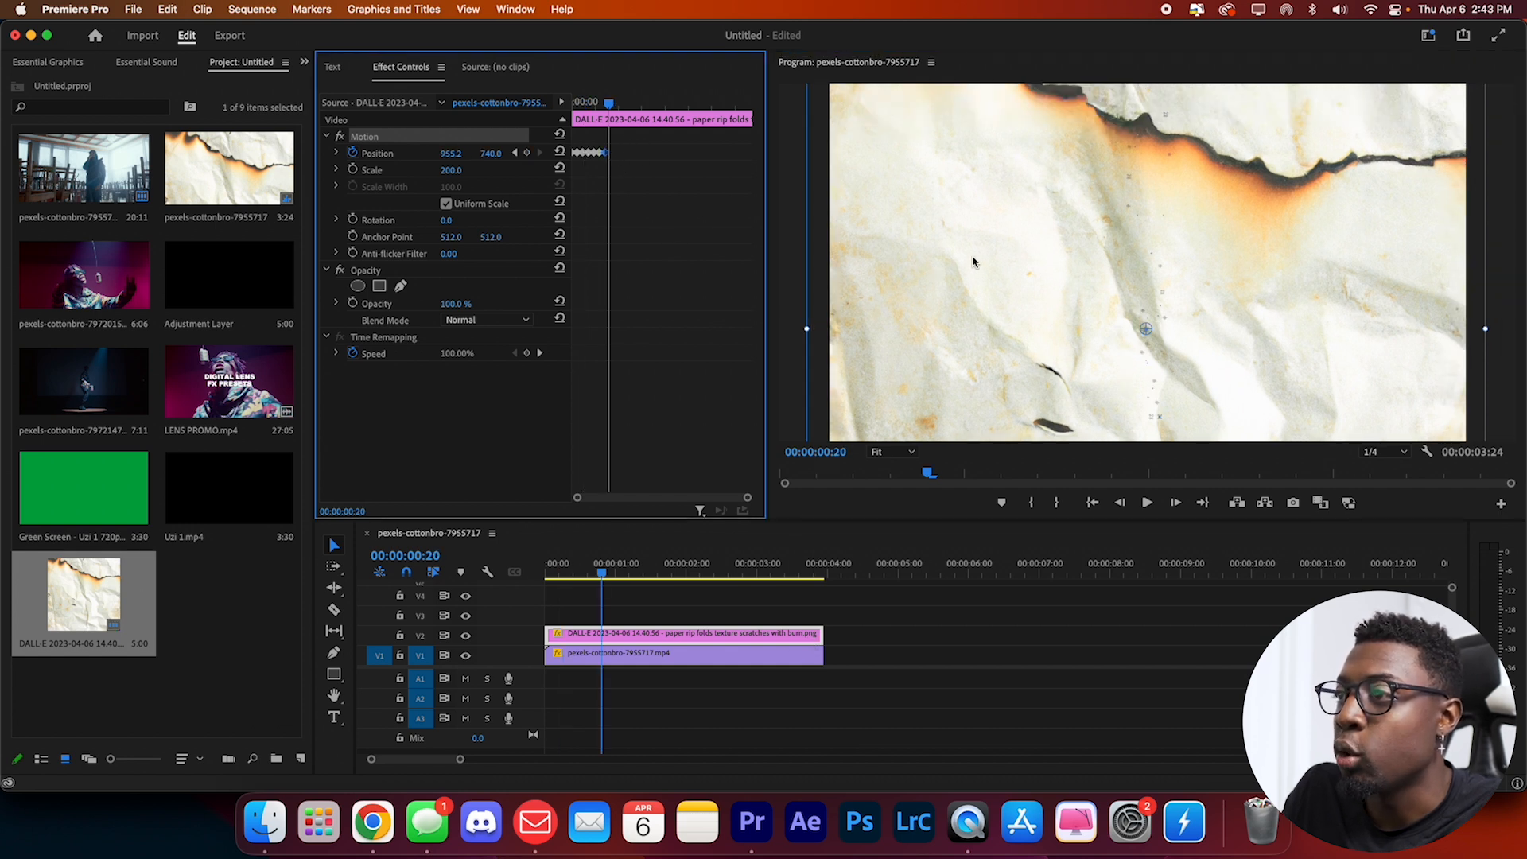
- Add Position keyframes along the texture clip from its start through the end
click(759, 563)
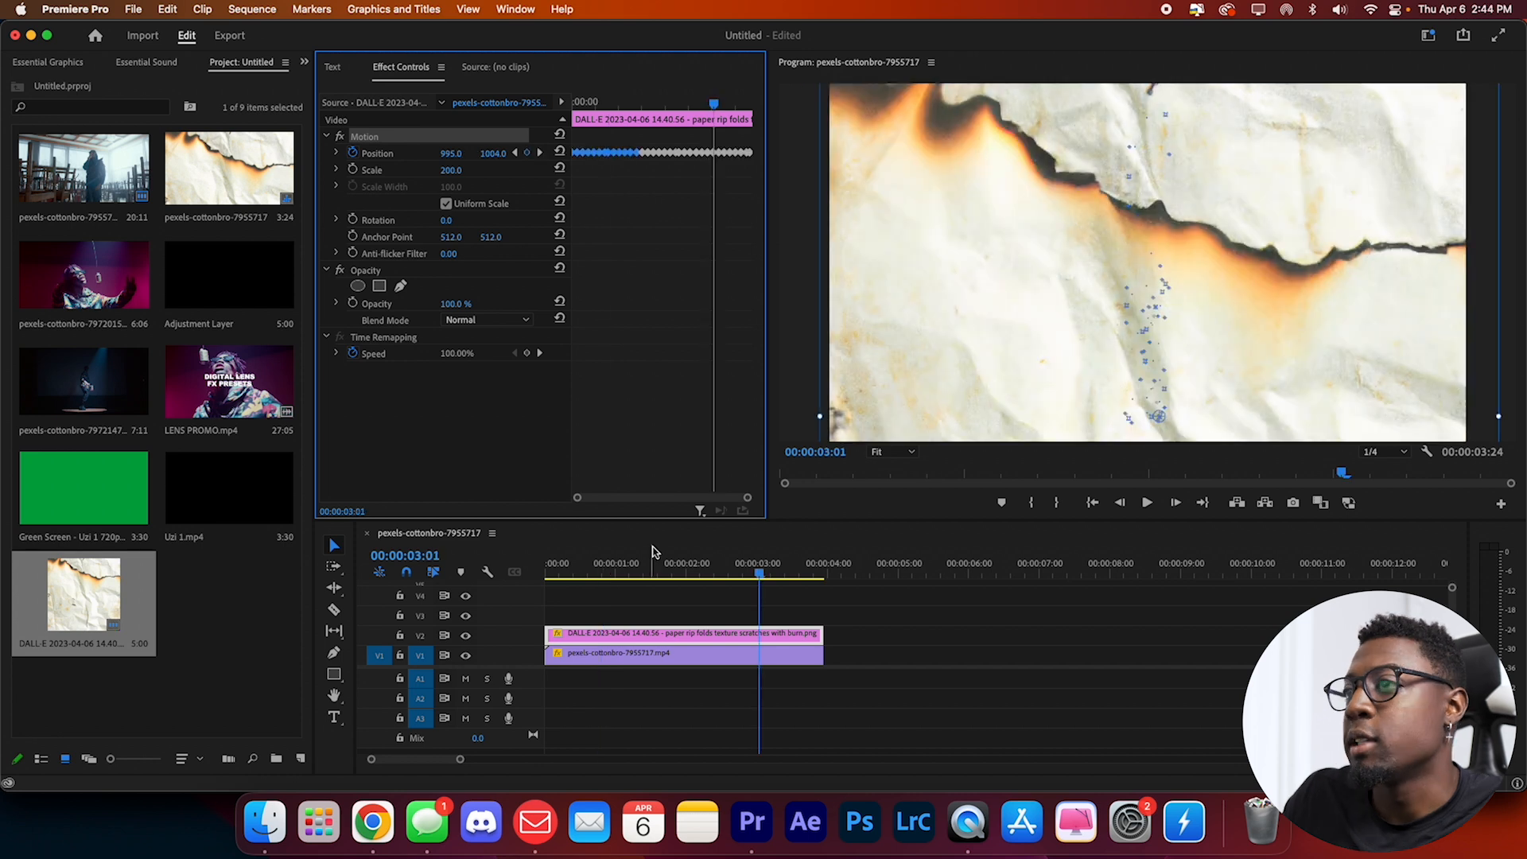
click(616, 572)
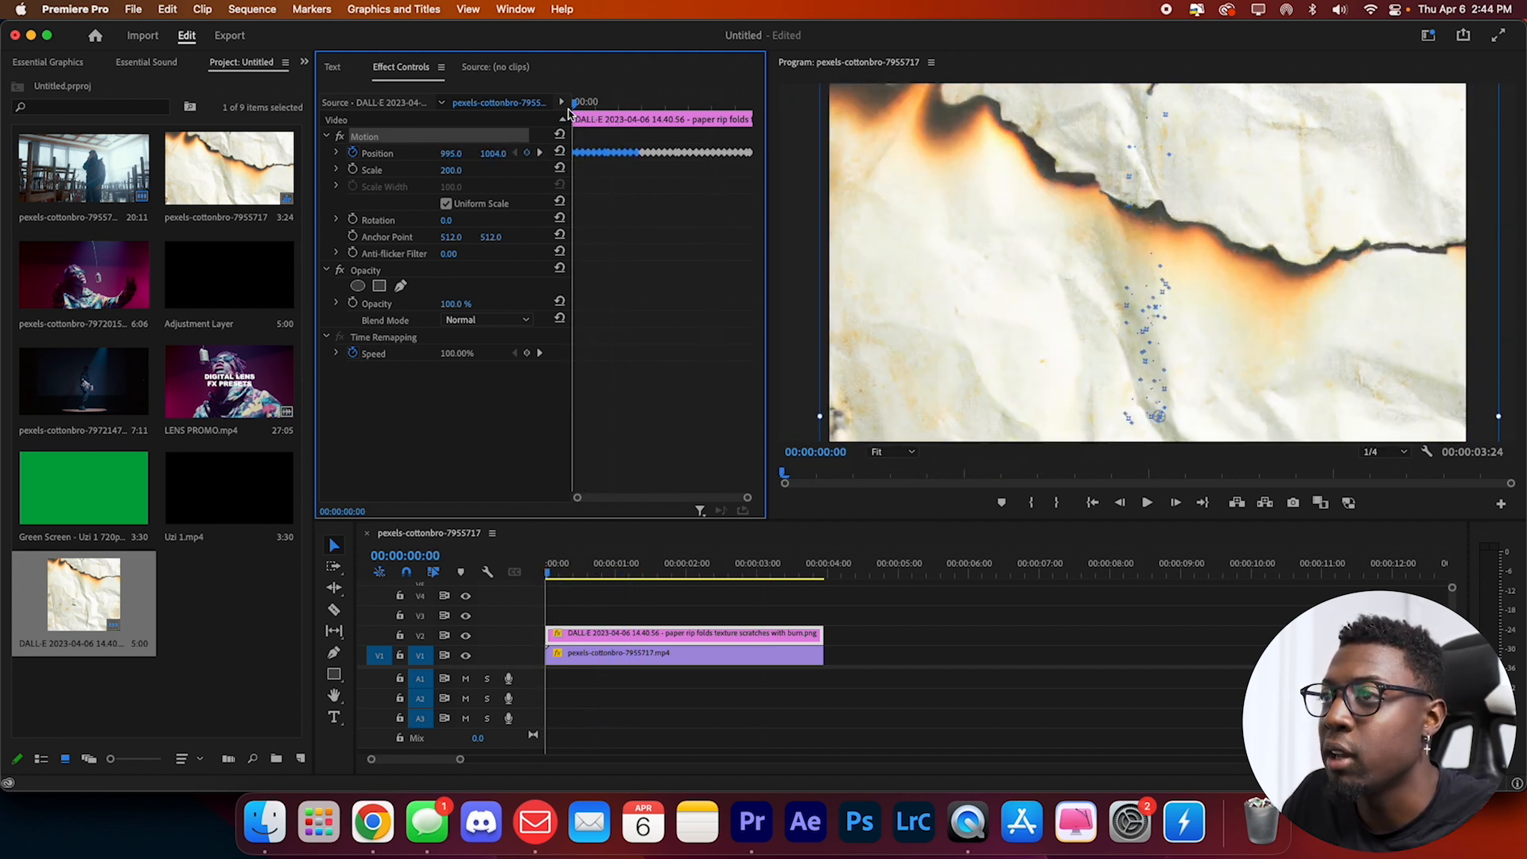
click(789, 572)
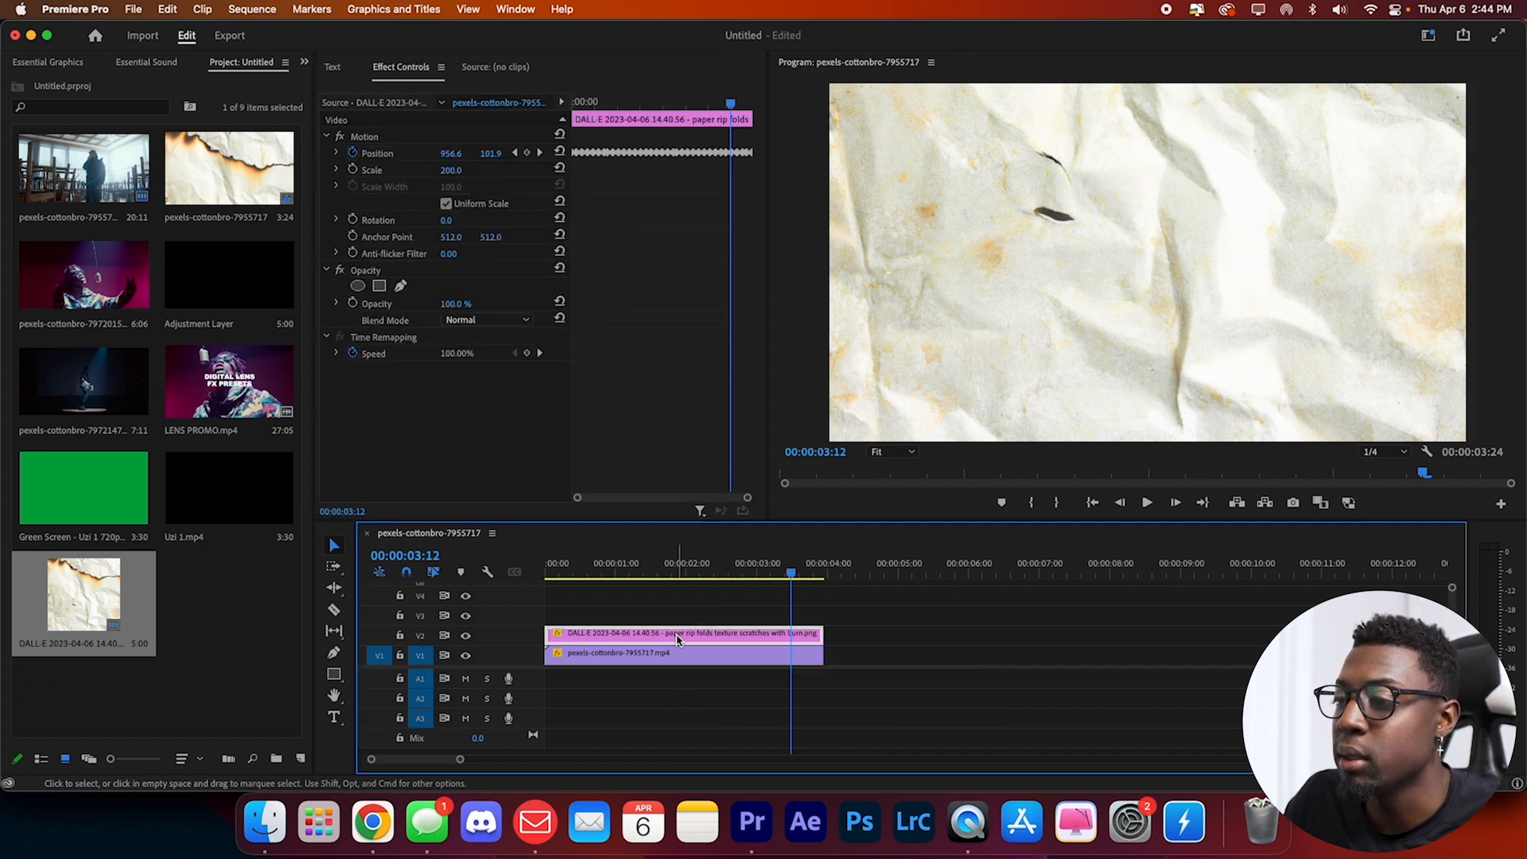
- Nest the paper texture clip and apply Posterize Time at 3 frames per second
right_click(681, 638)
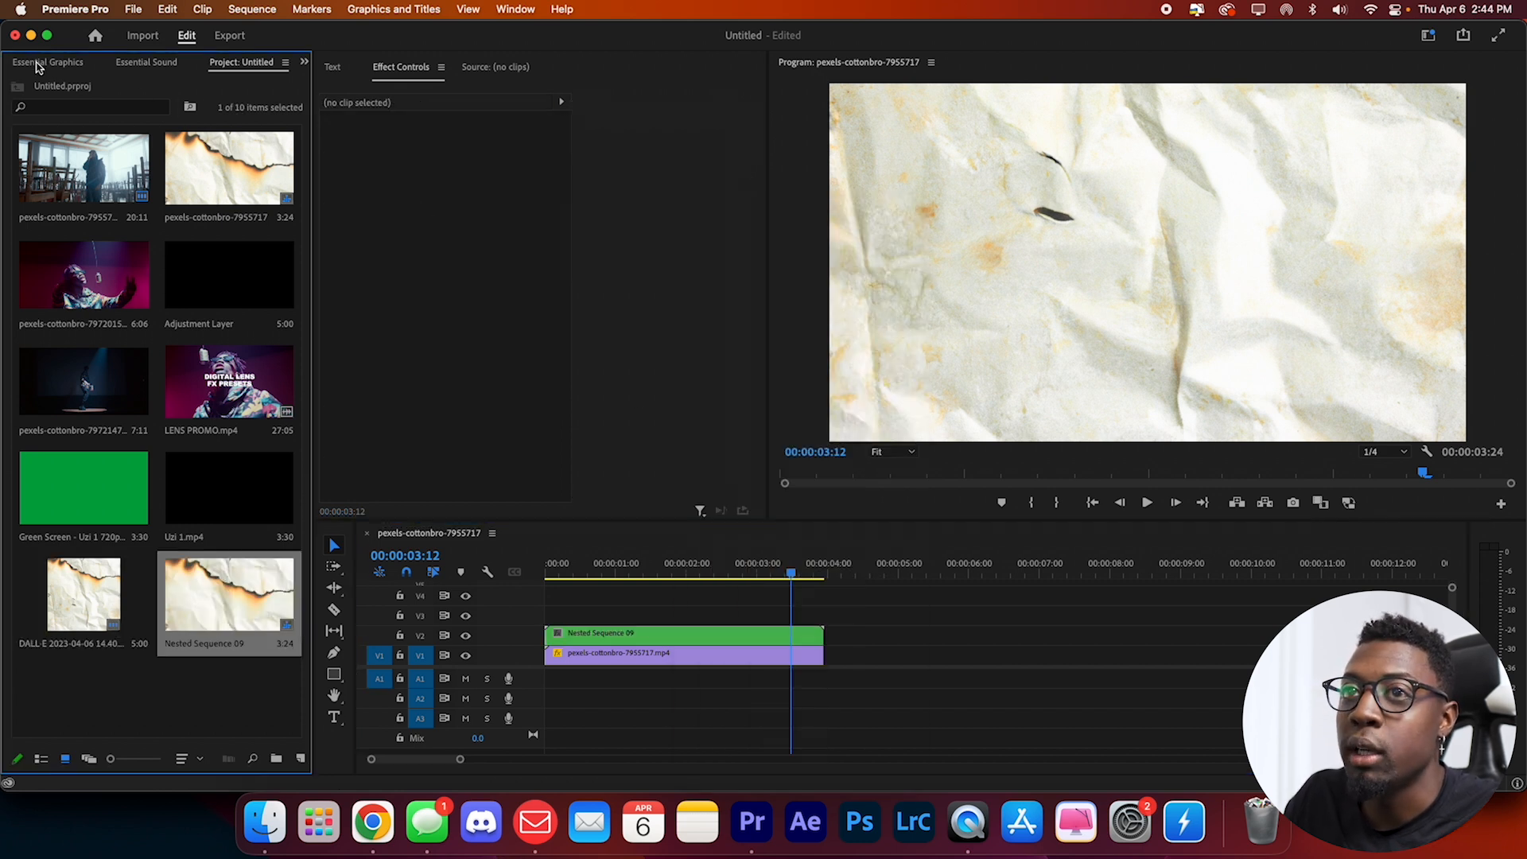
text(poster)
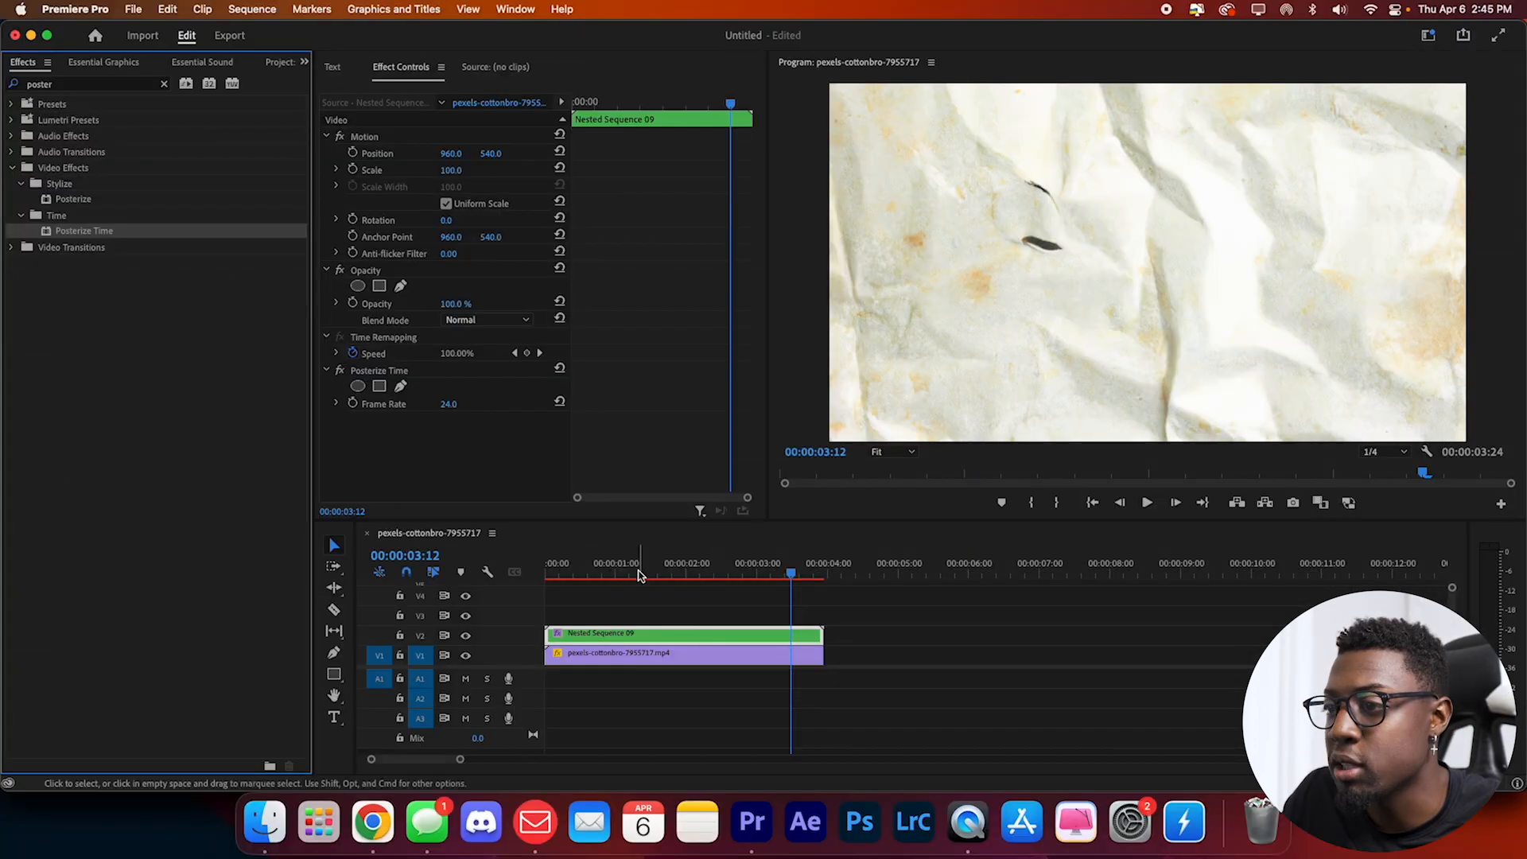
click(606, 563)
text(3)
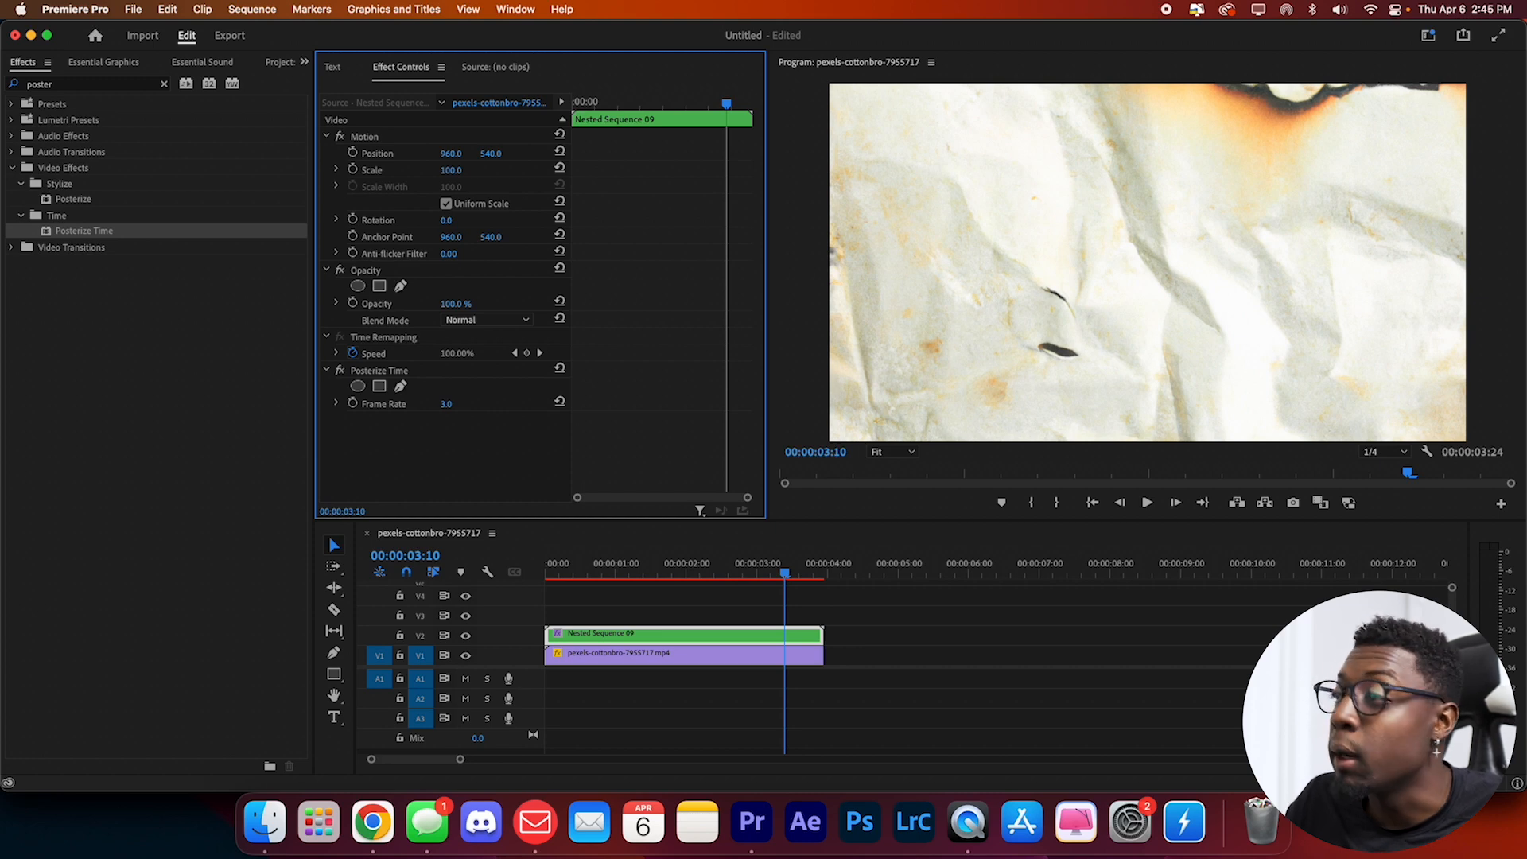
- Set the nested texture's blend mode to Linear Burn after trying Multiply
click(486, 319)
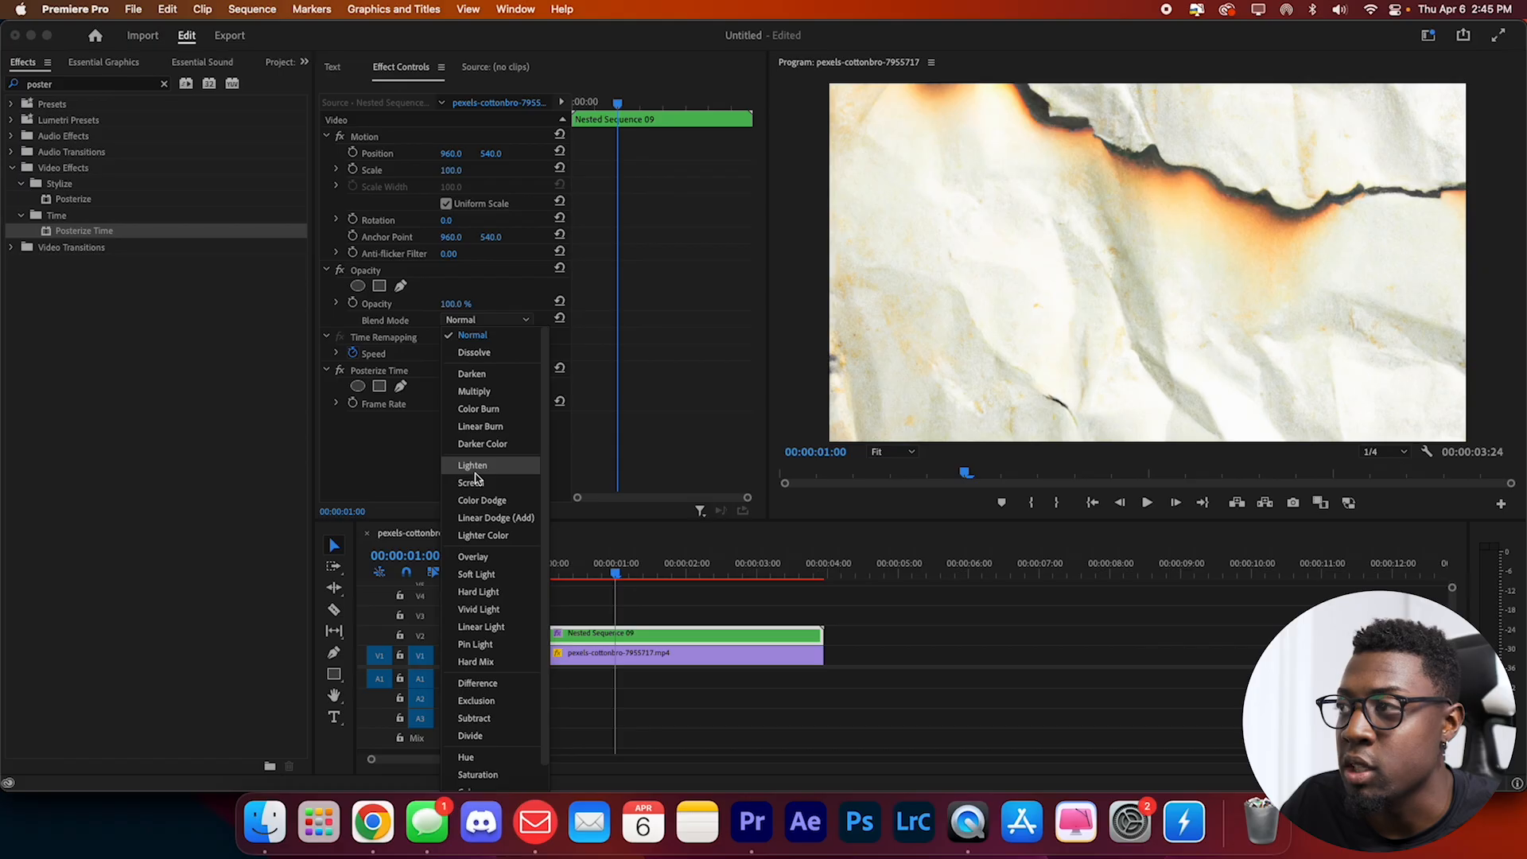
click(473, 390)
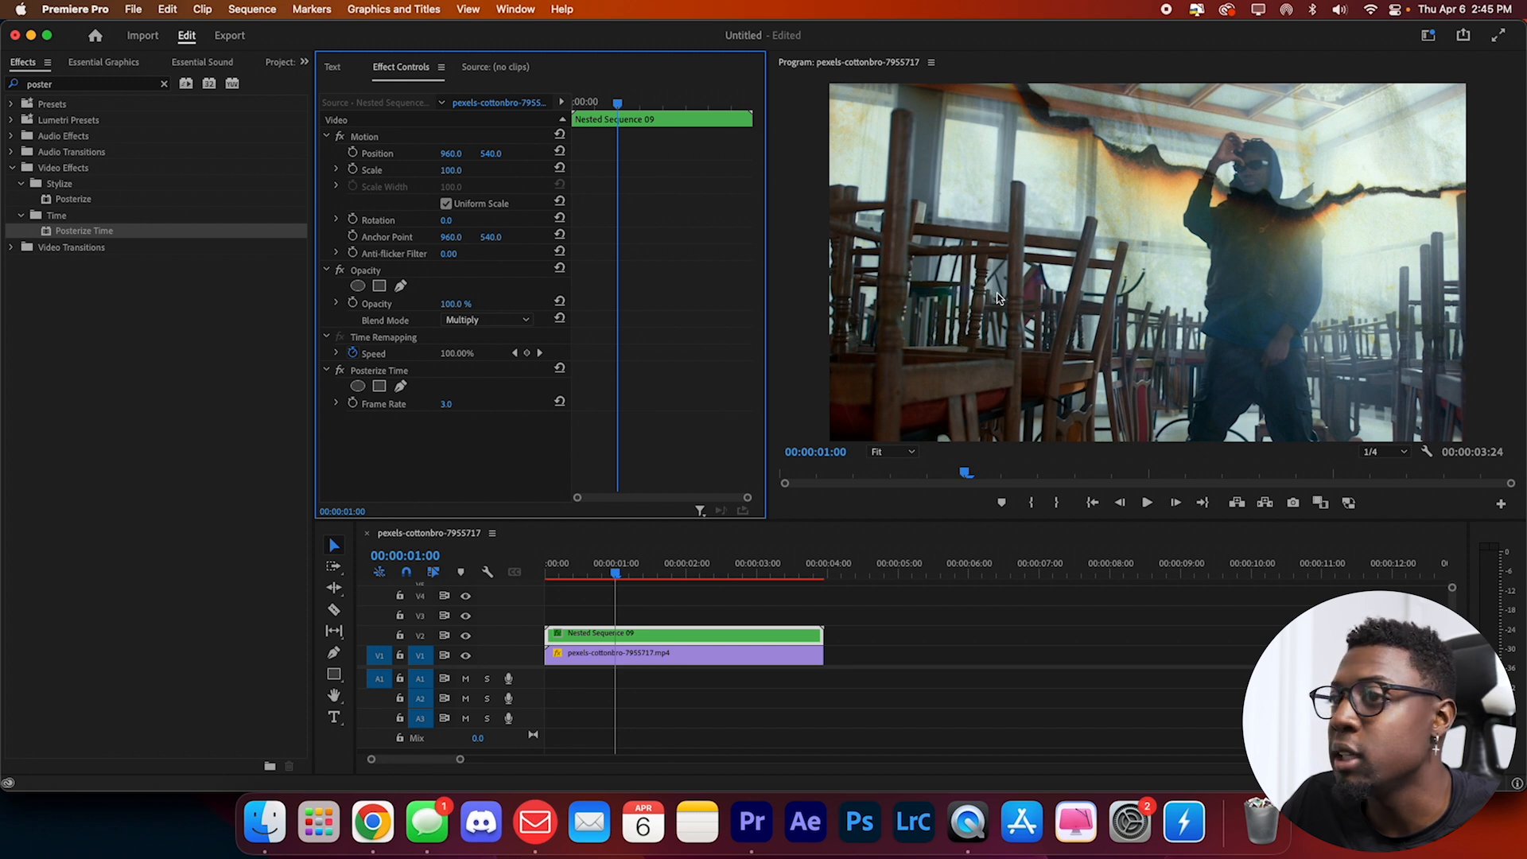
click(485, 320)
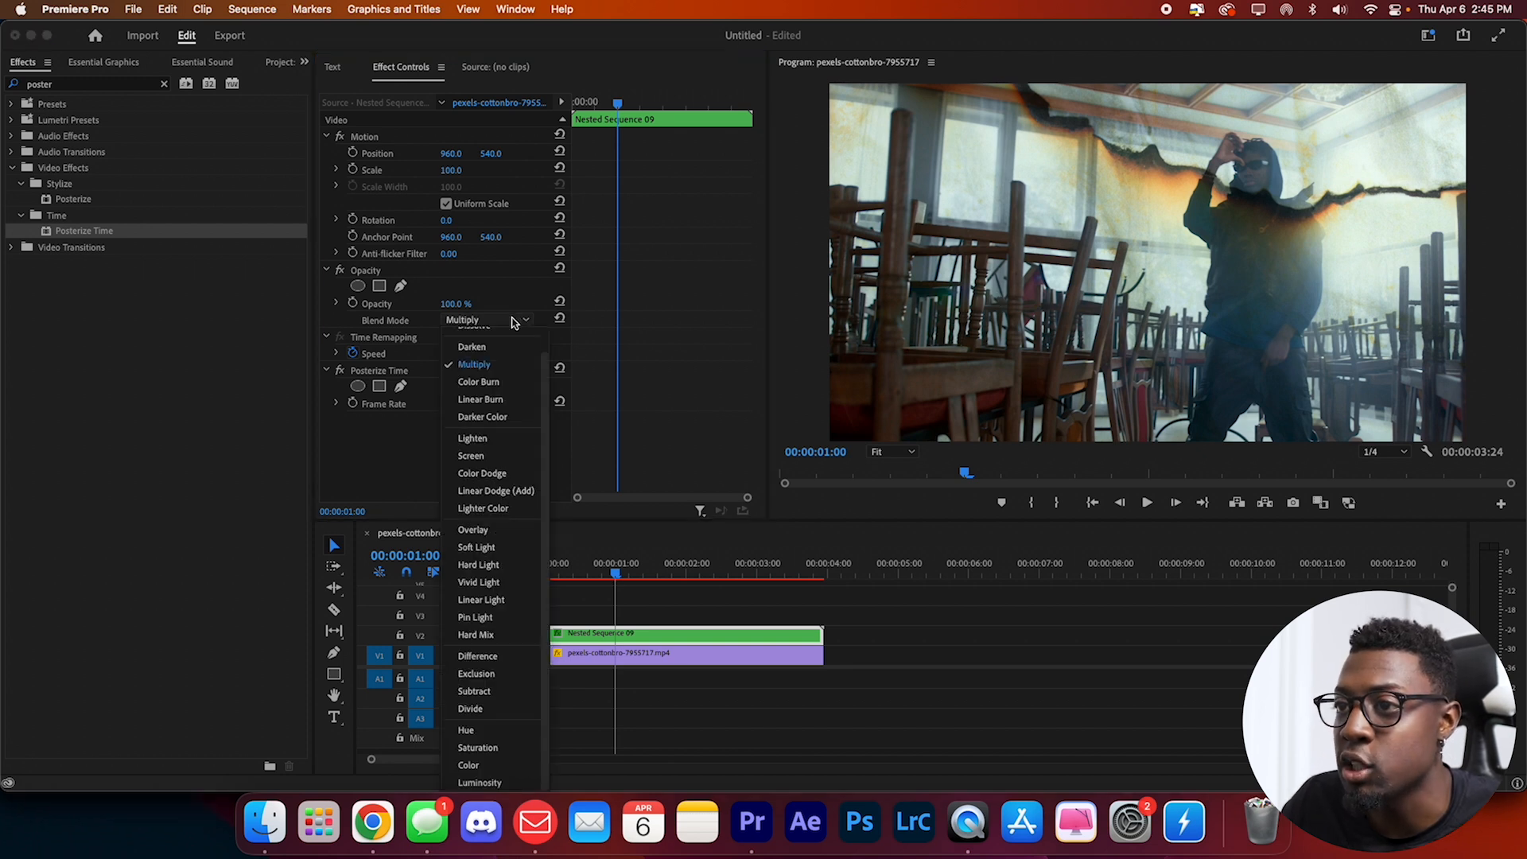
click(480, 399)
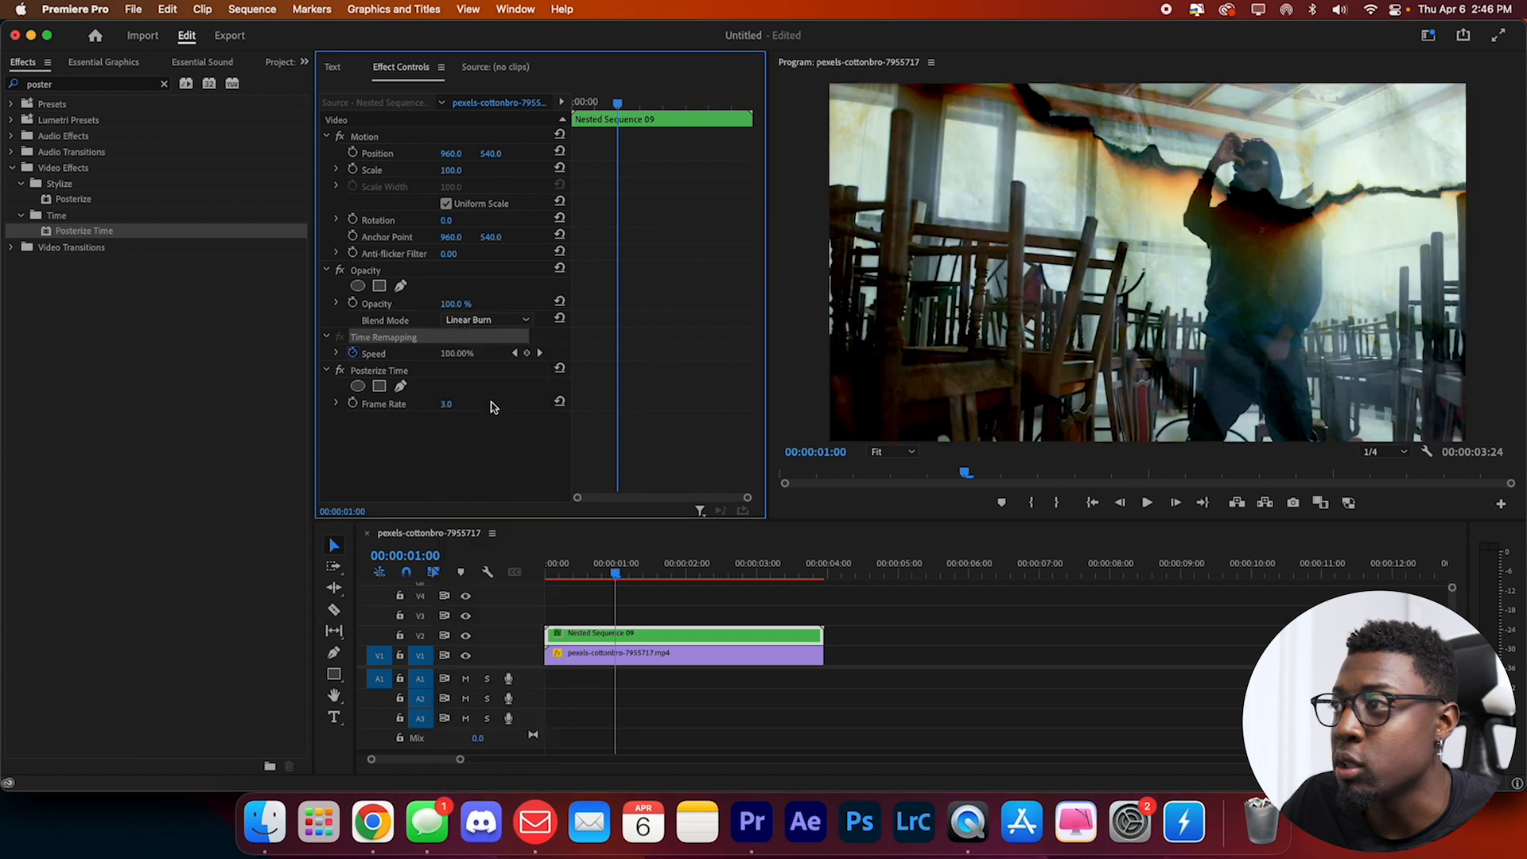
click(164, 83)
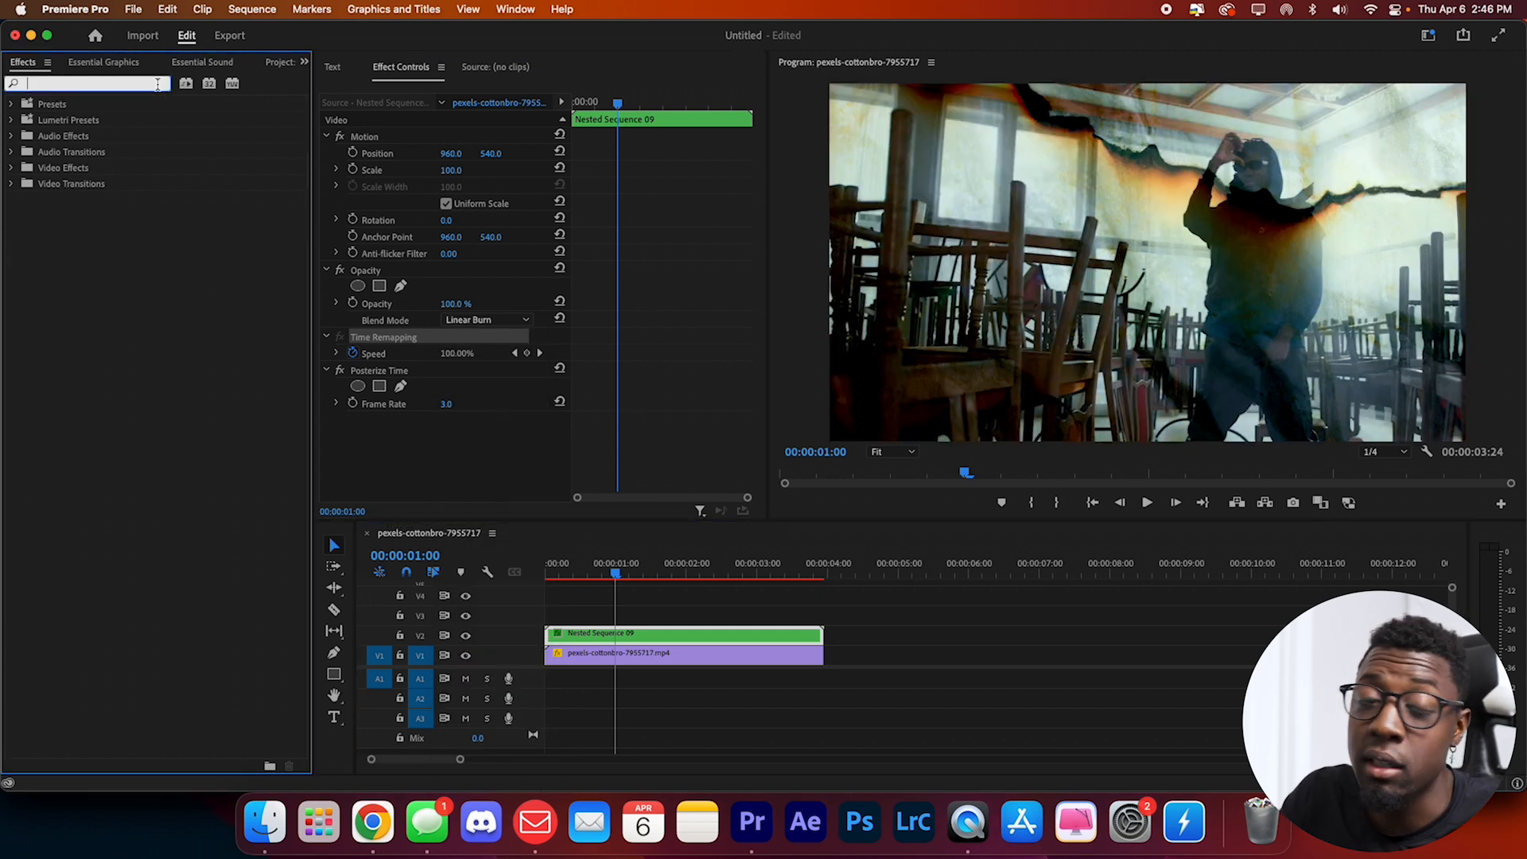
- Apply Find Edges to the footage, blended 50% with original and inverted
text(find)
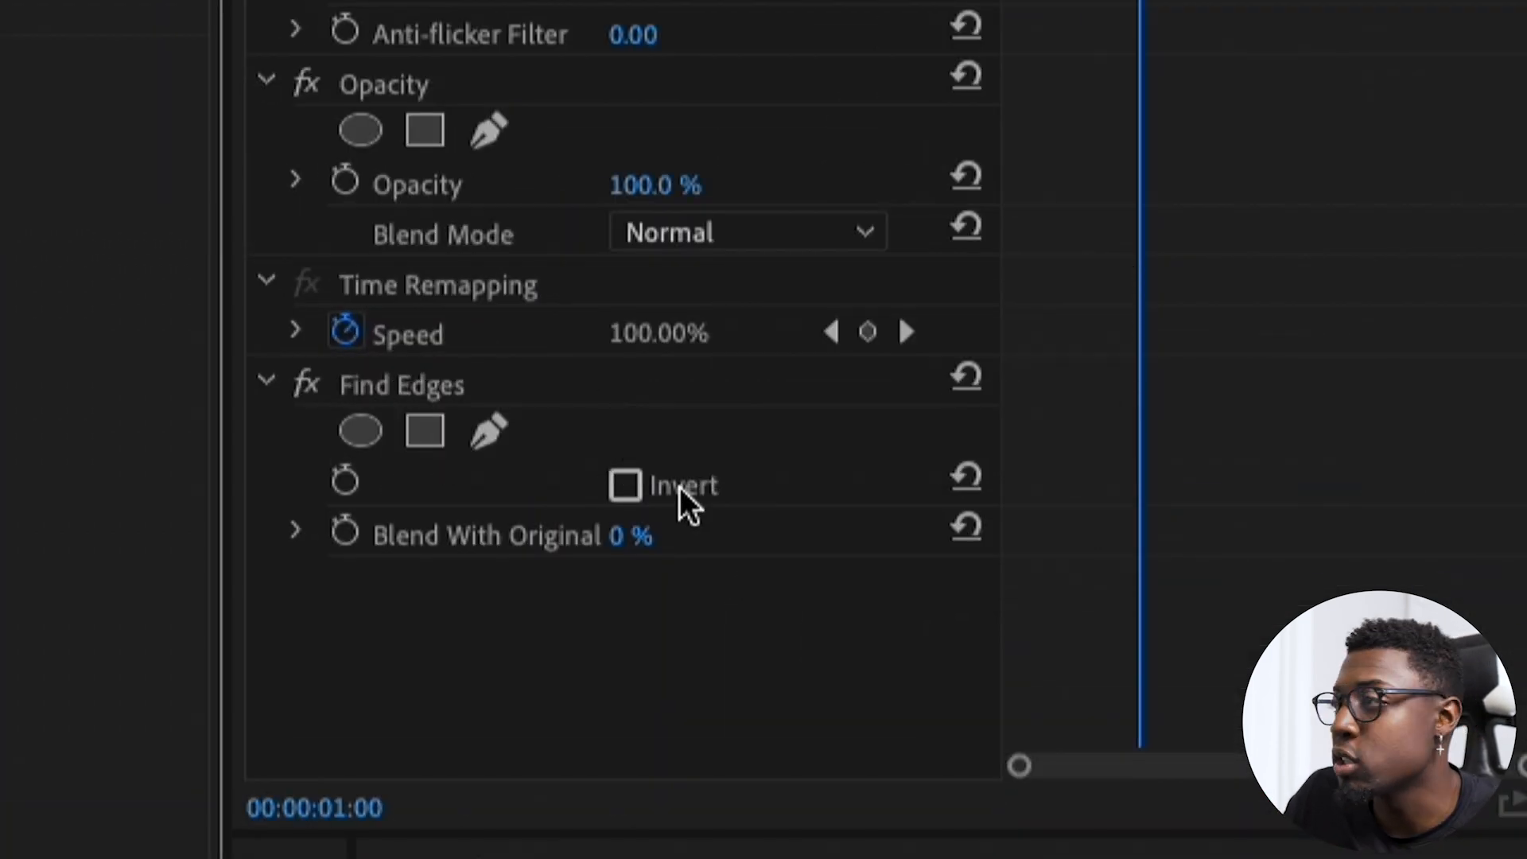
mouse_move(626, 487)
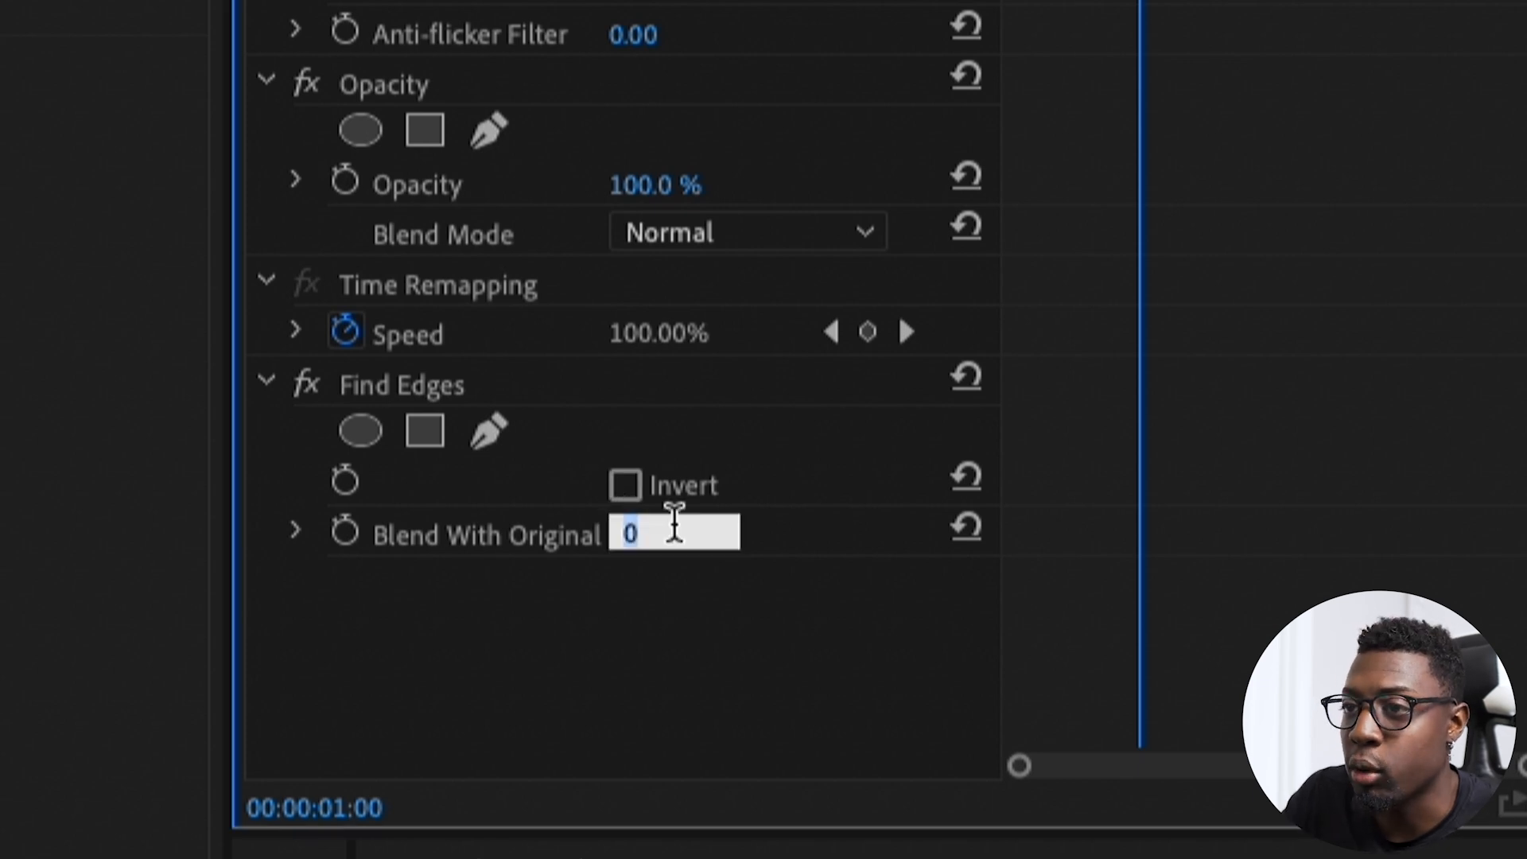
text(50 %)
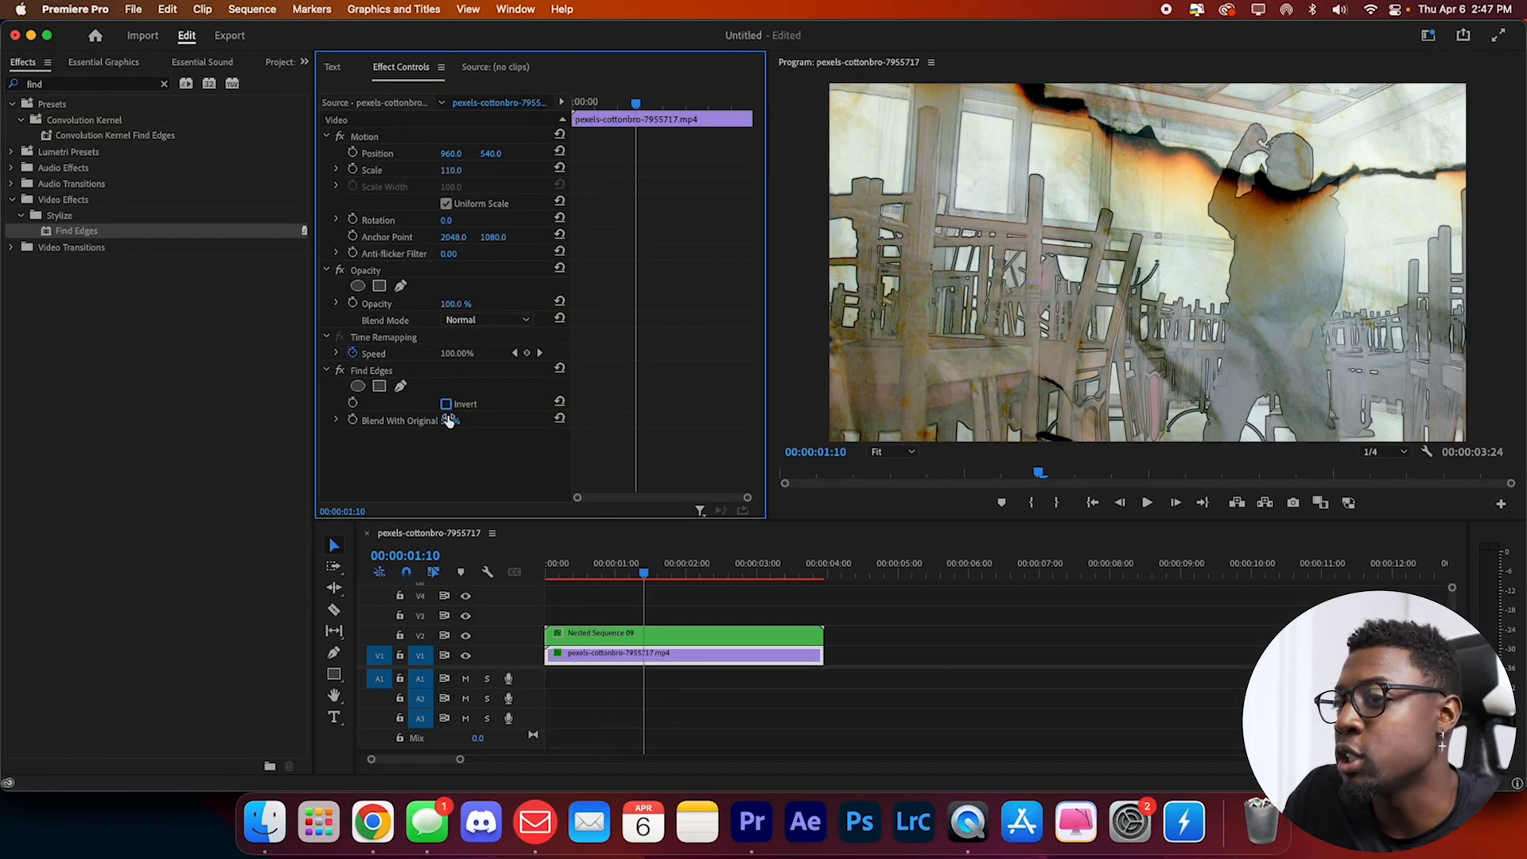
click(446, 403)
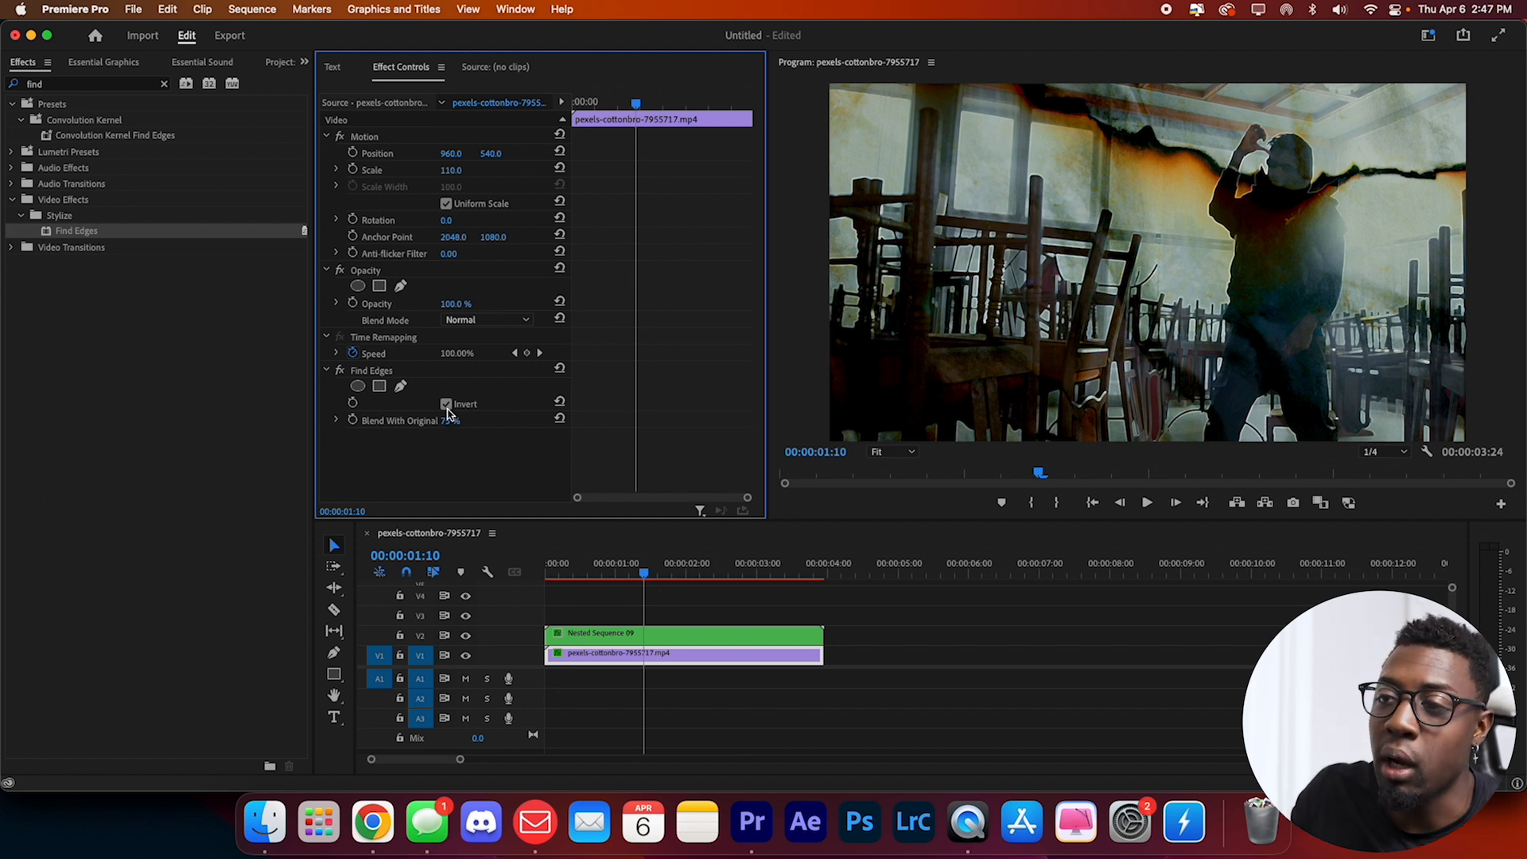
click(446, 403)
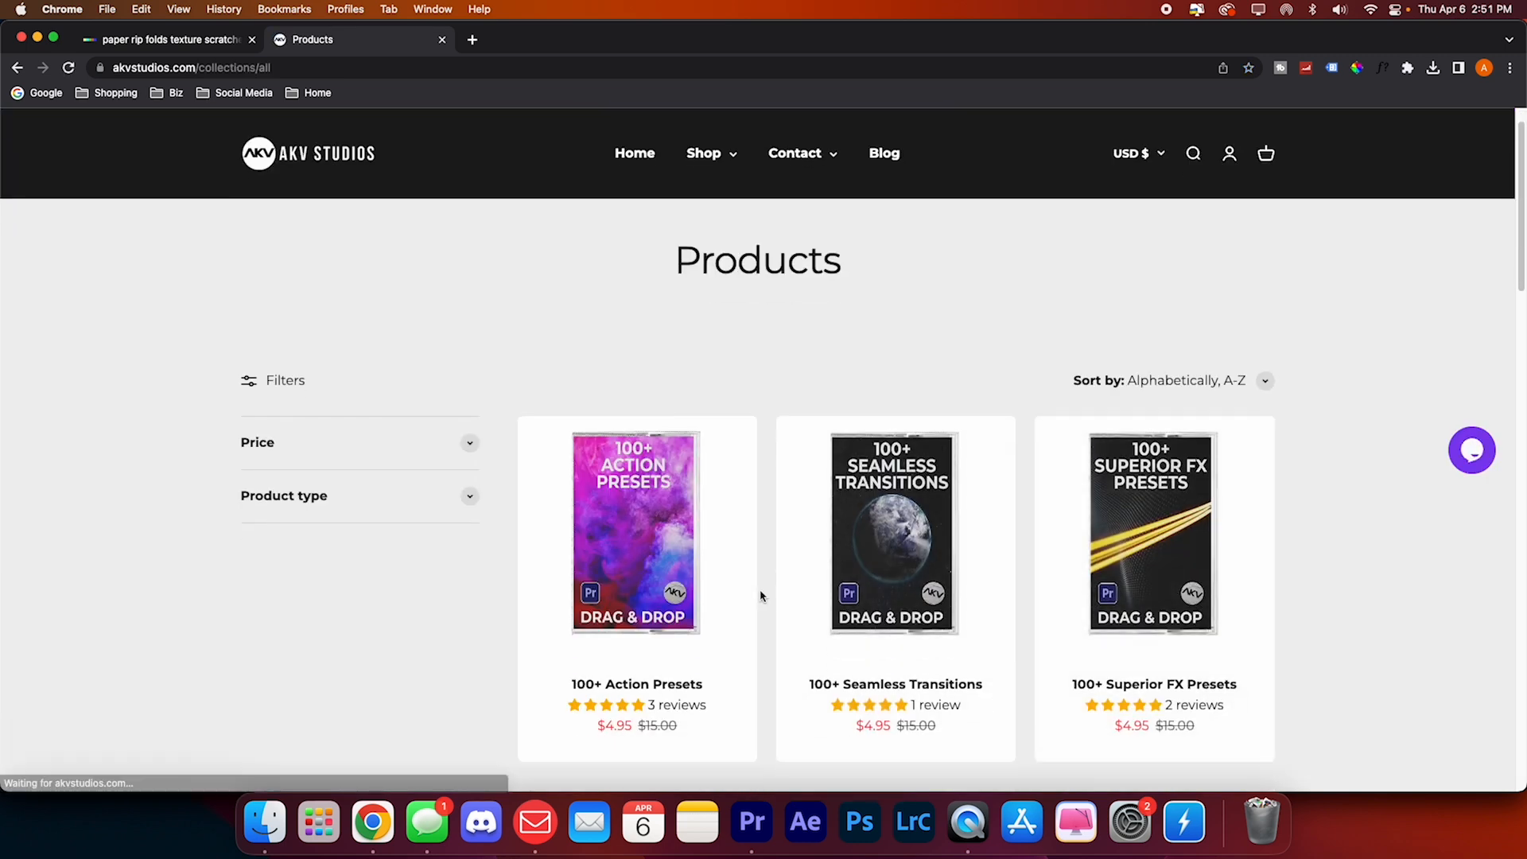
scroll(down, 3)
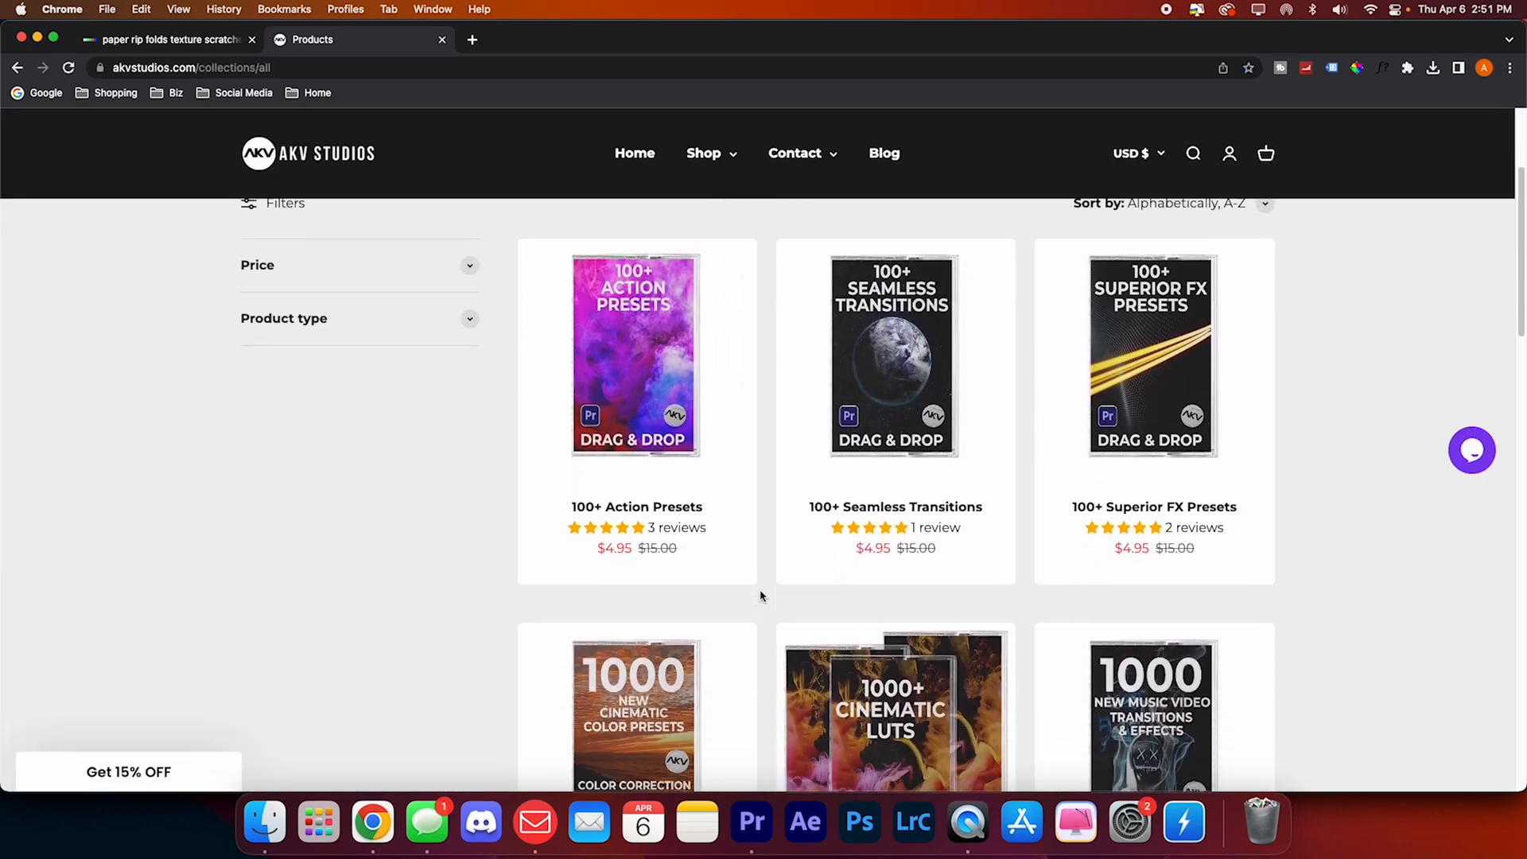
scroll(down, 3)
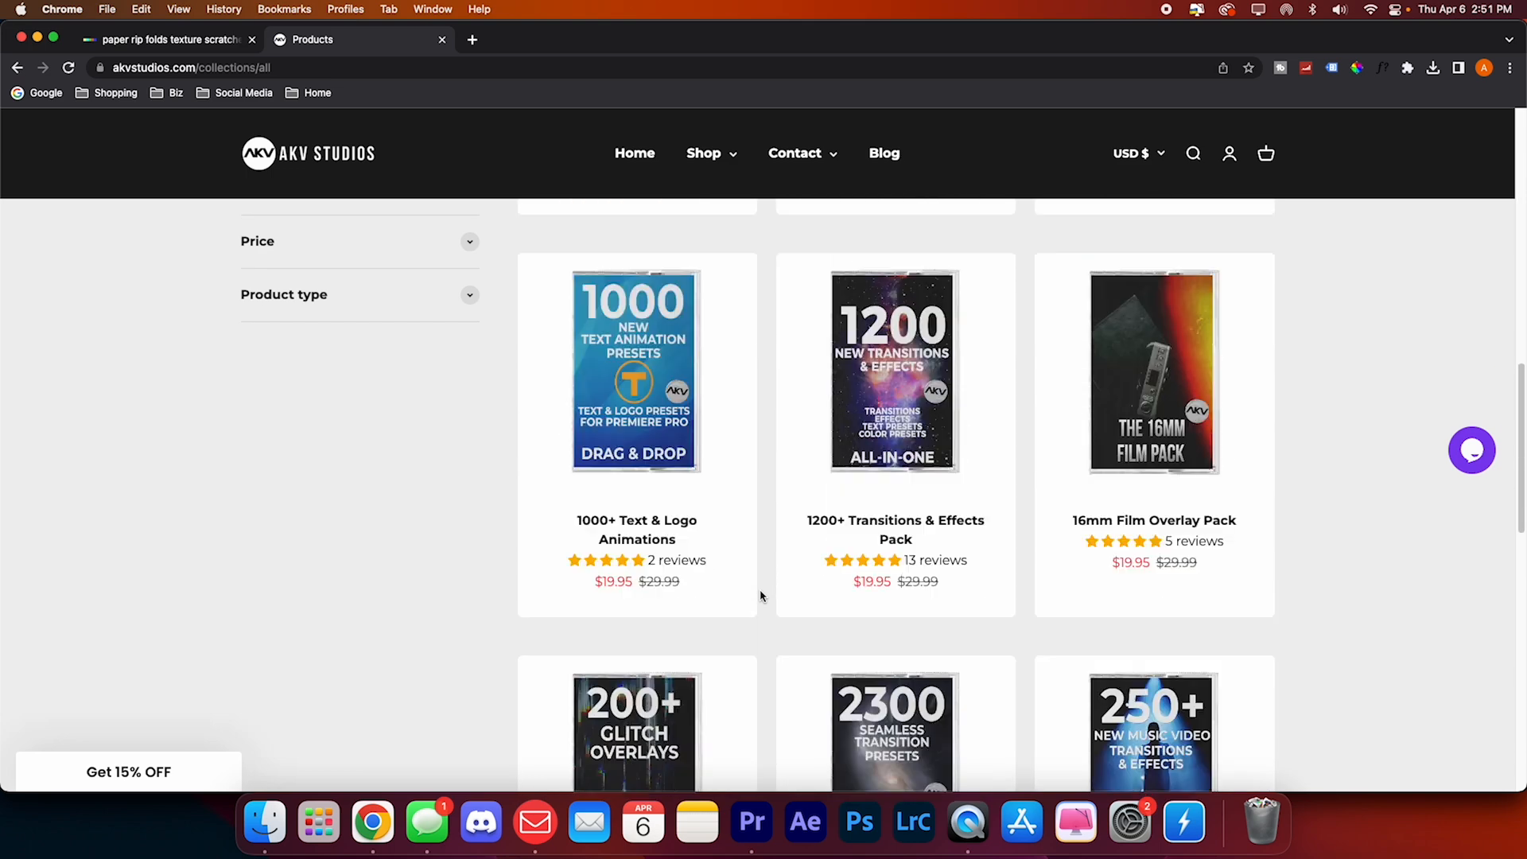
scroll(up, 3)
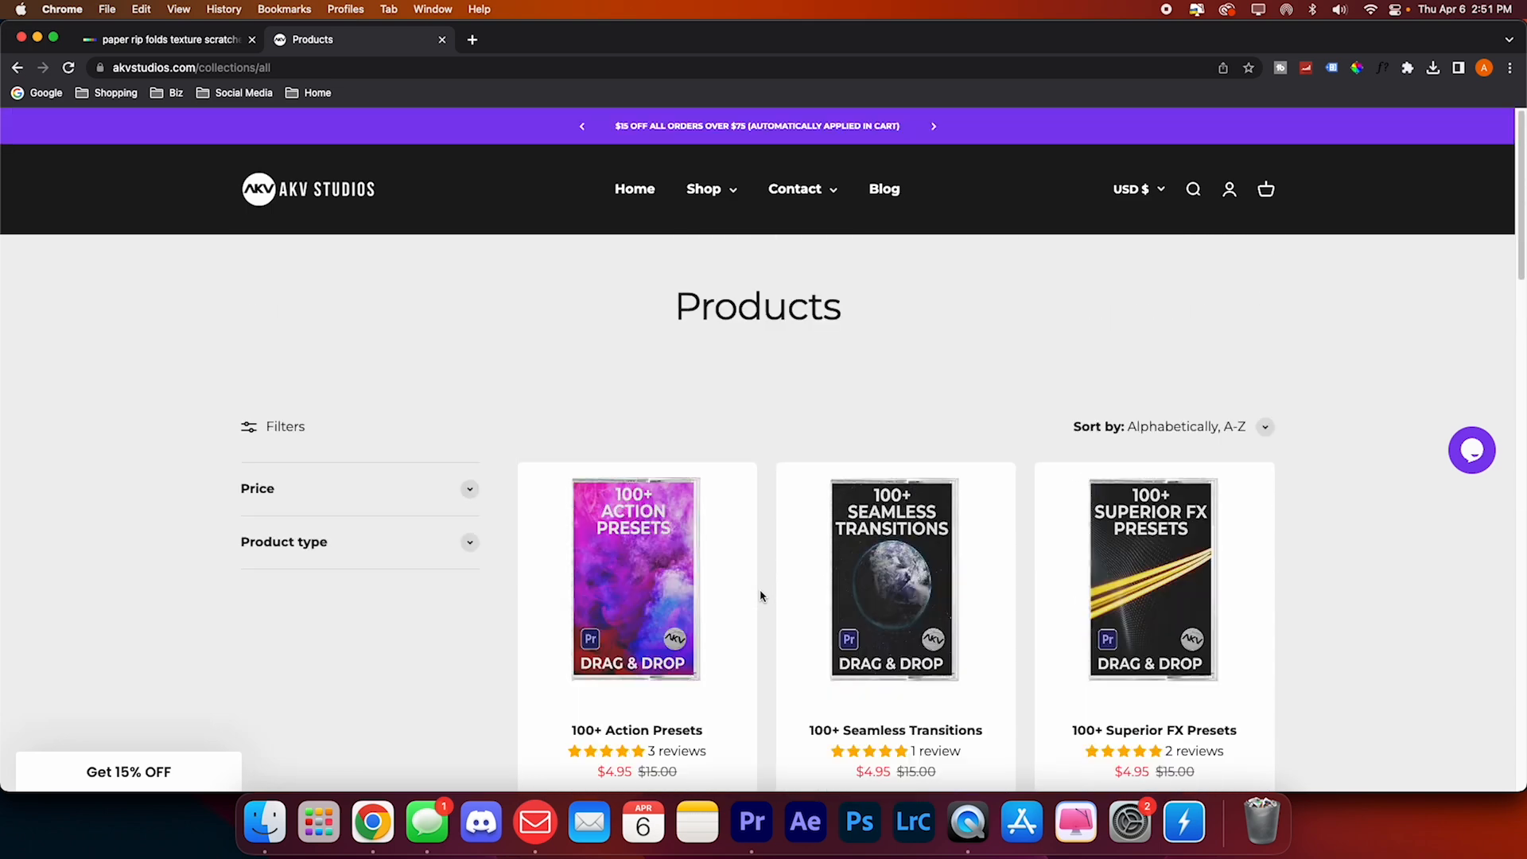